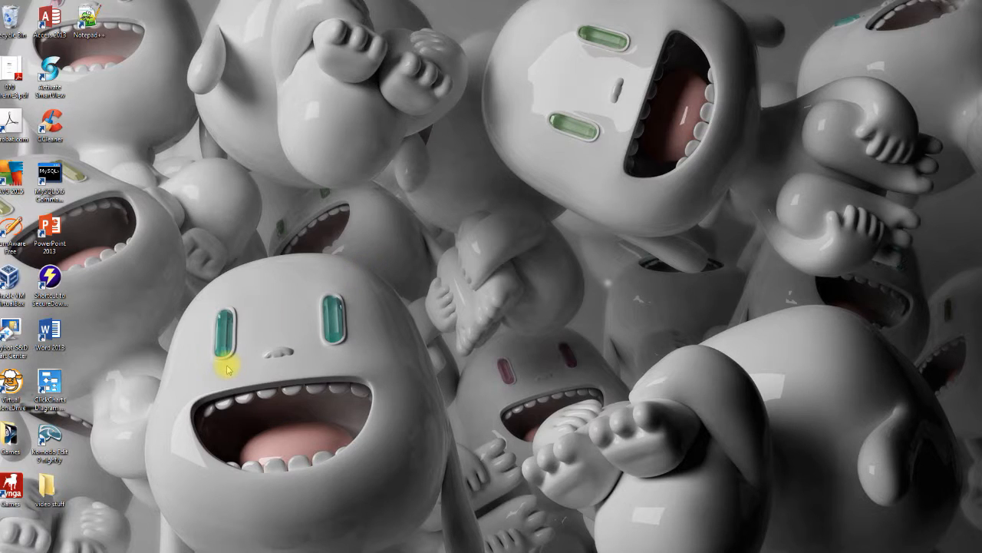
Launch cmd.exe from the Start menu search and move the console toward the screen centre.
left_click(10, 550)
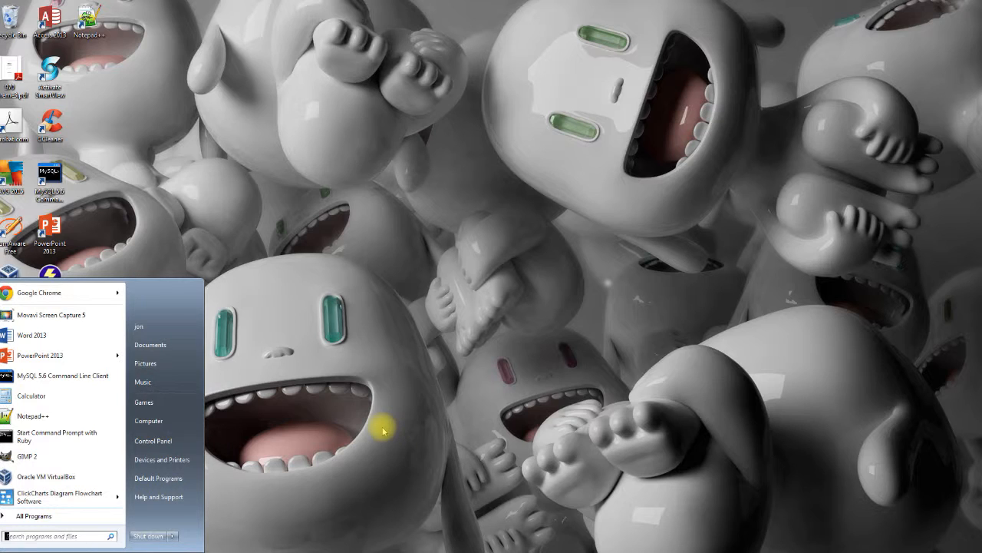
type("cmd")
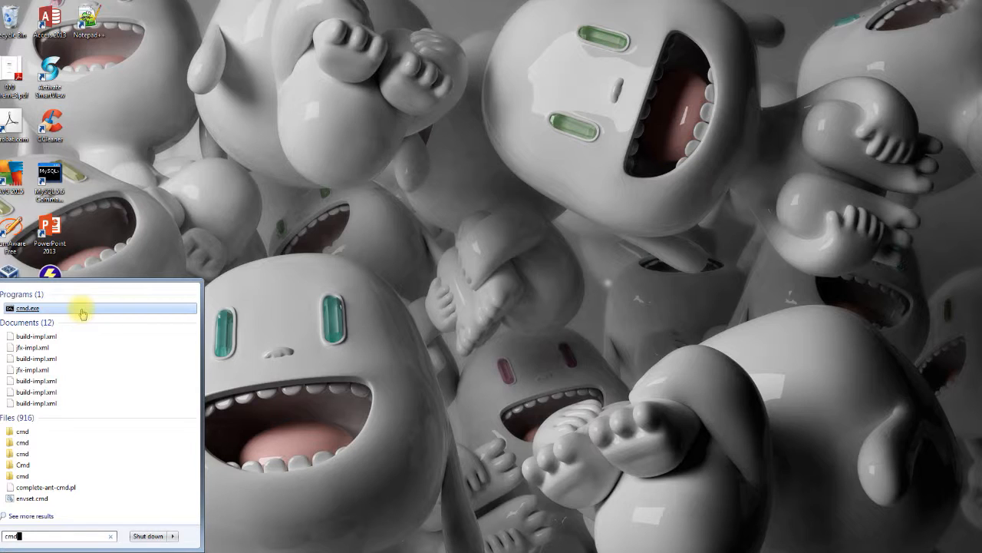
left_click(34, 307)
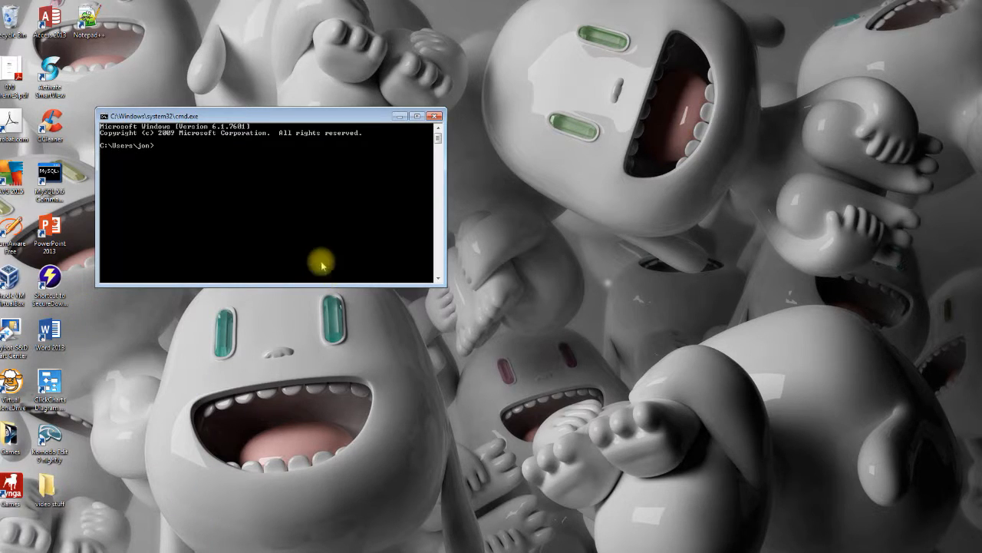
left_click_drag(269, 116, 357, 166)
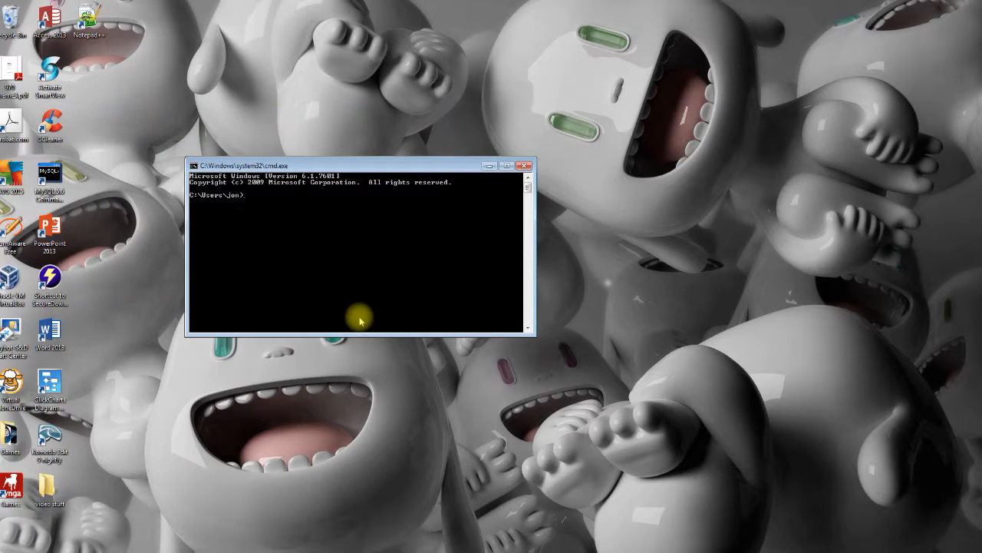
mouse_move(350, 391)
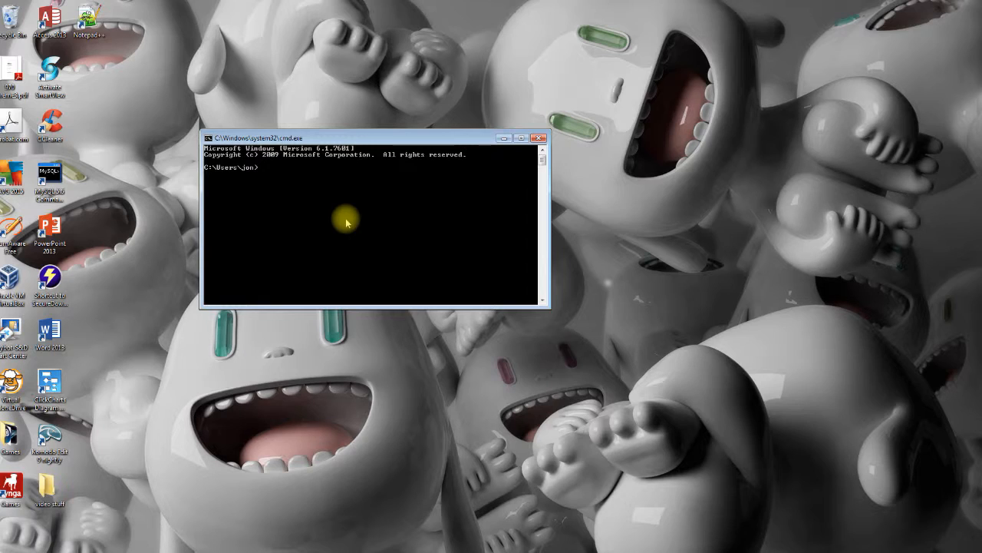
mouse_move(313, 238)
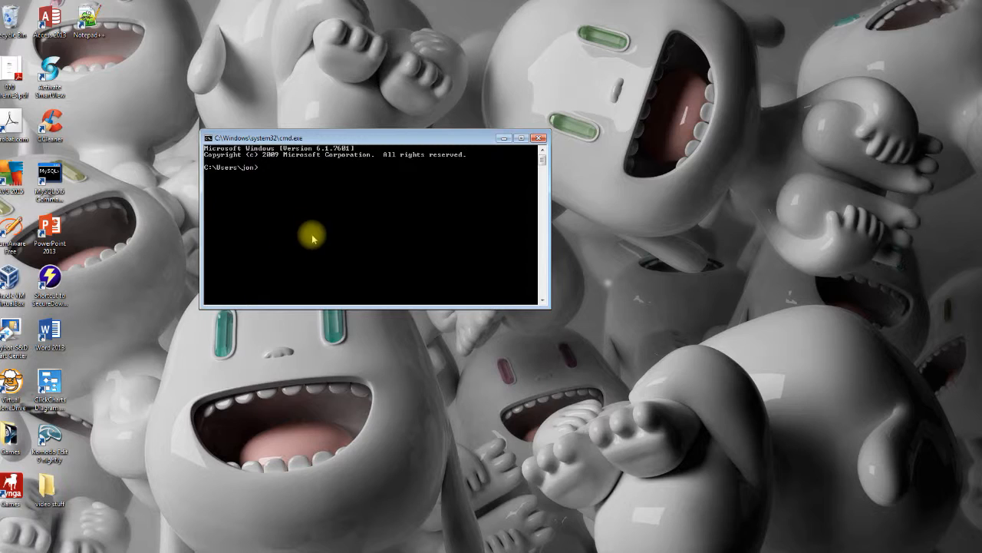
mouse_move(309, 373)
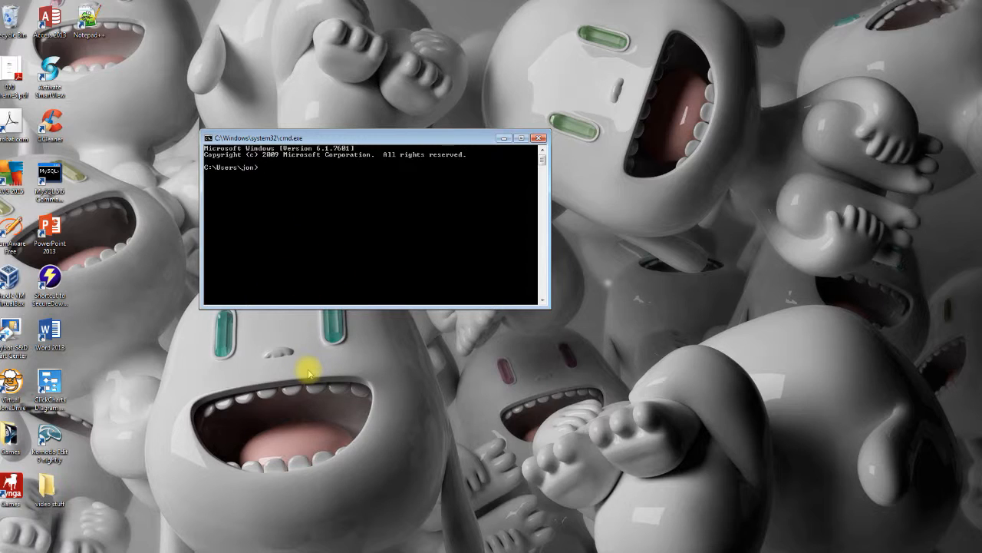
mouse_move(326, 374)
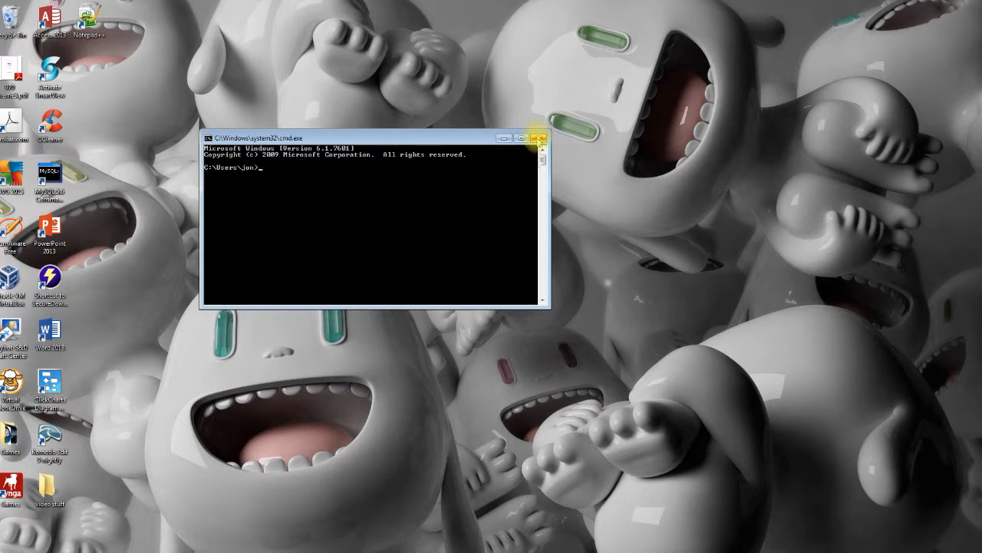
Close the Command Prompt window, returning to the bare desktop.
left_click(537, 139)
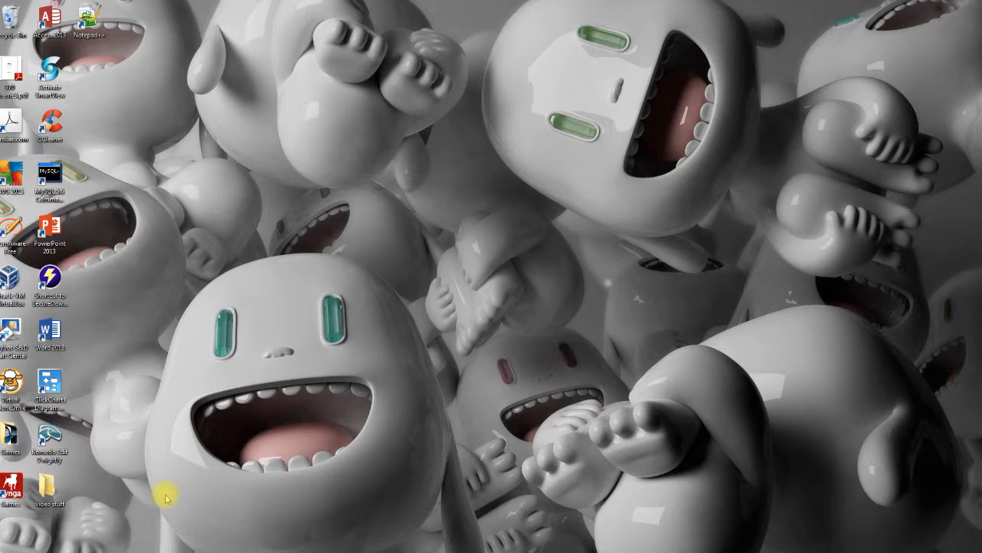
mouse_move(185, 482)
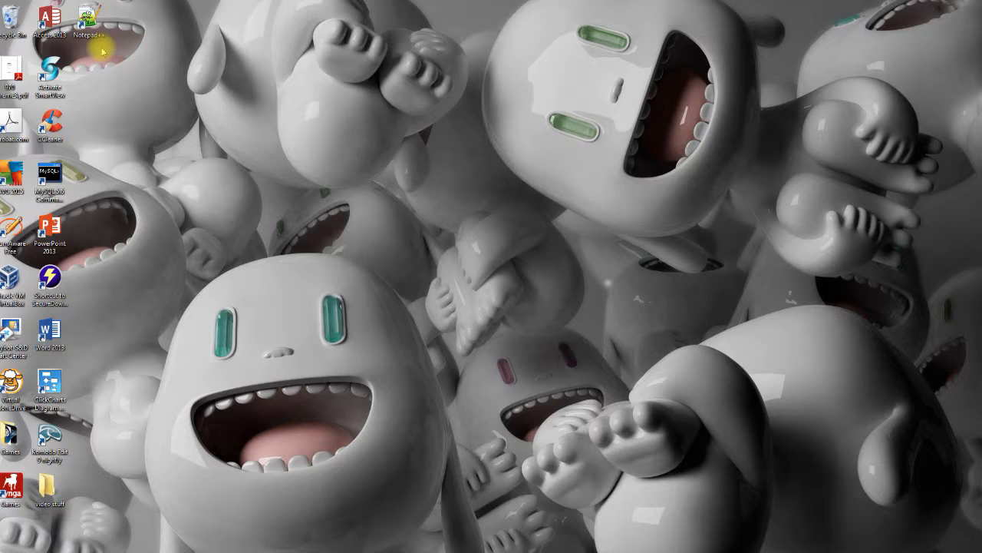
mouse_move(258, 166)
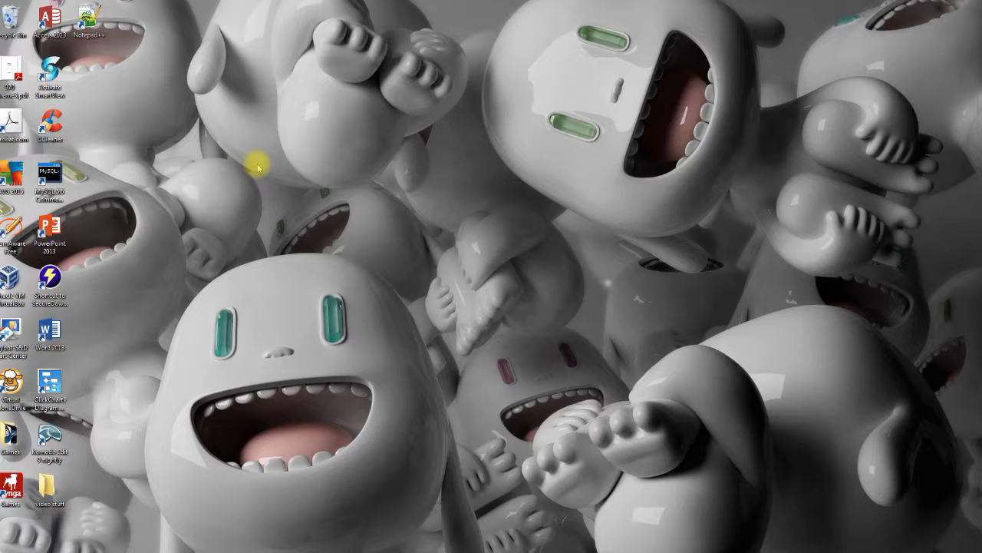
mouse_move(244, 194)
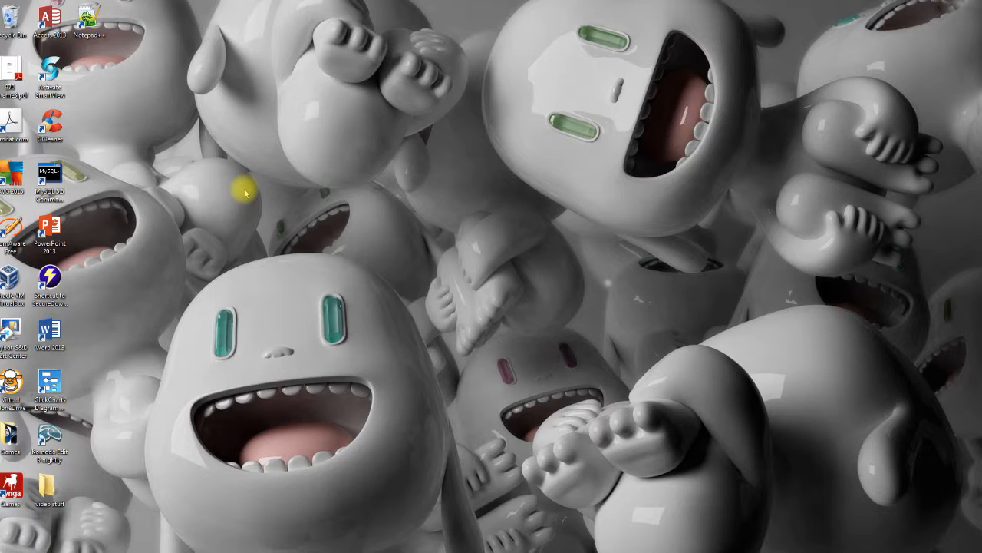
mouse_move(170, 335)
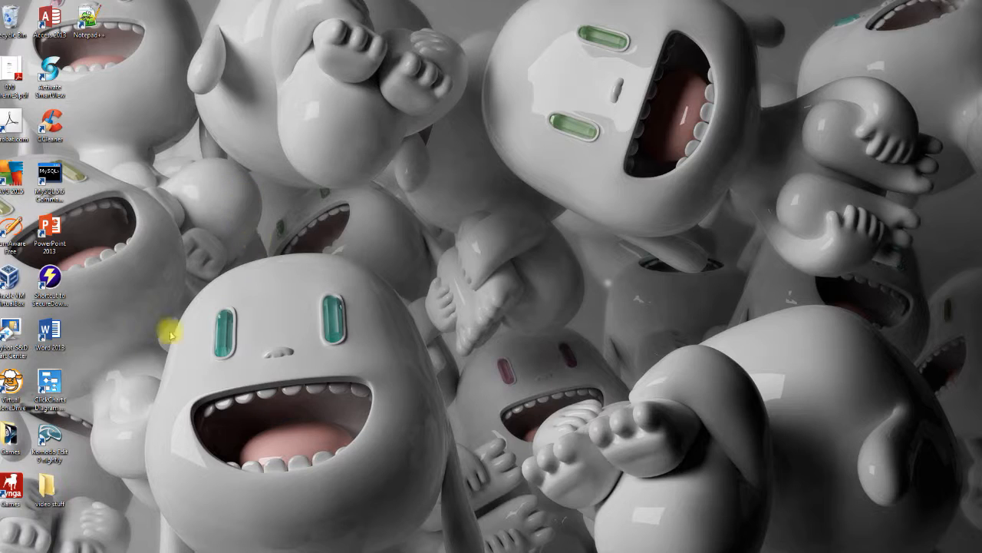
left_click(13, 545)
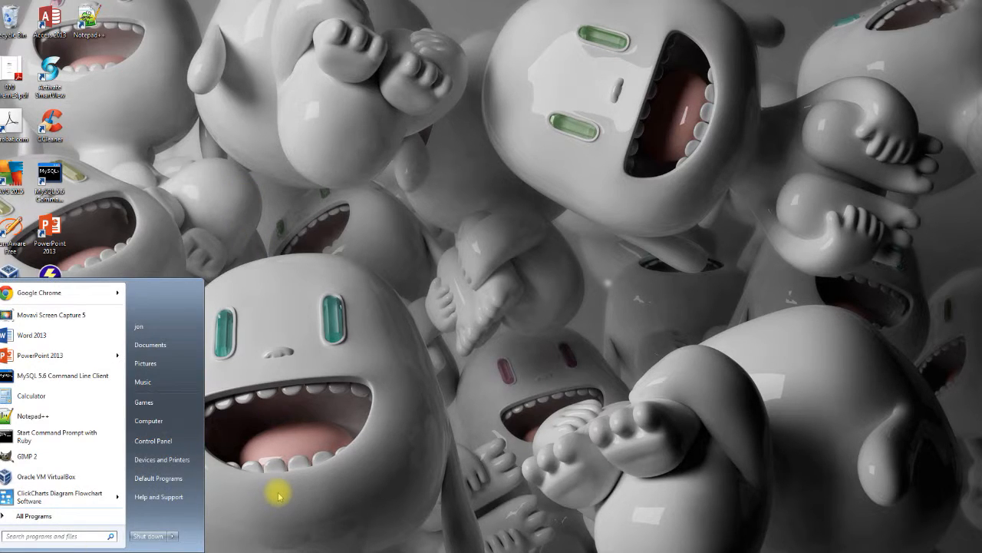
type("note")
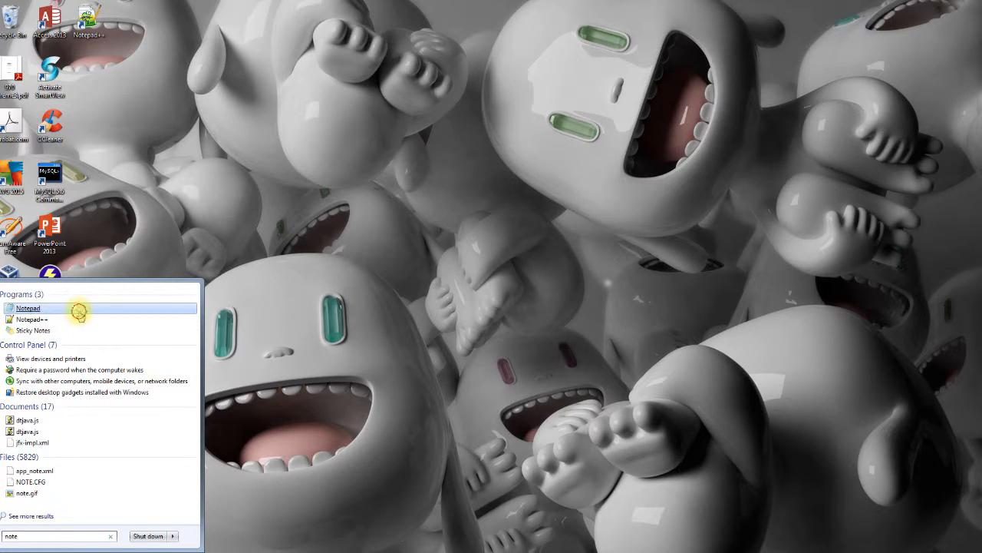
left_click(28, 307)
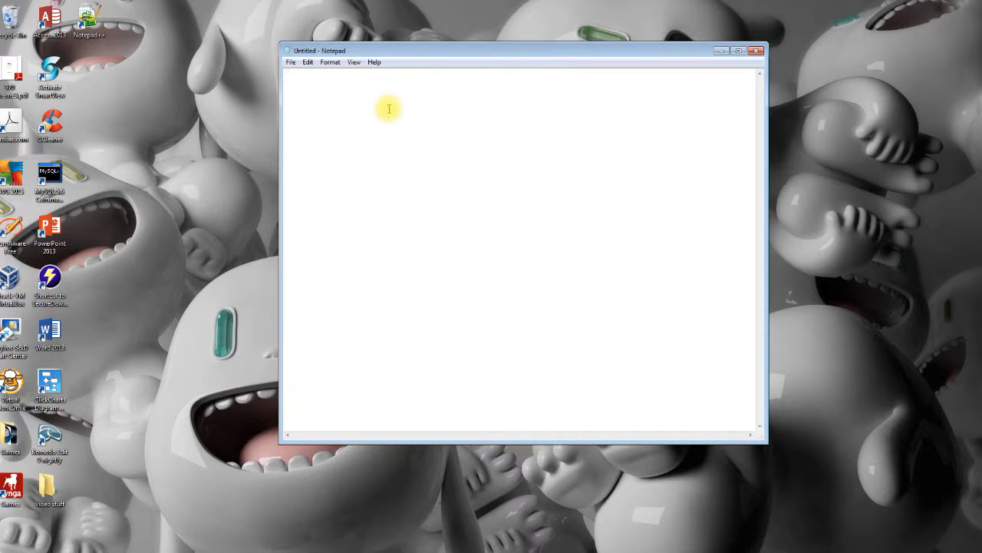
mouse_move(615, 123)
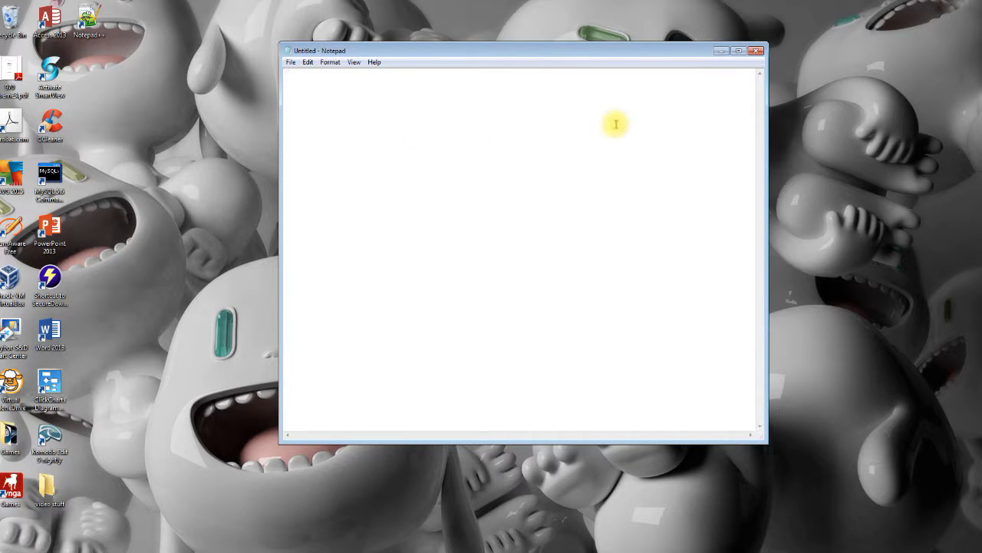
left_click(756, 50)
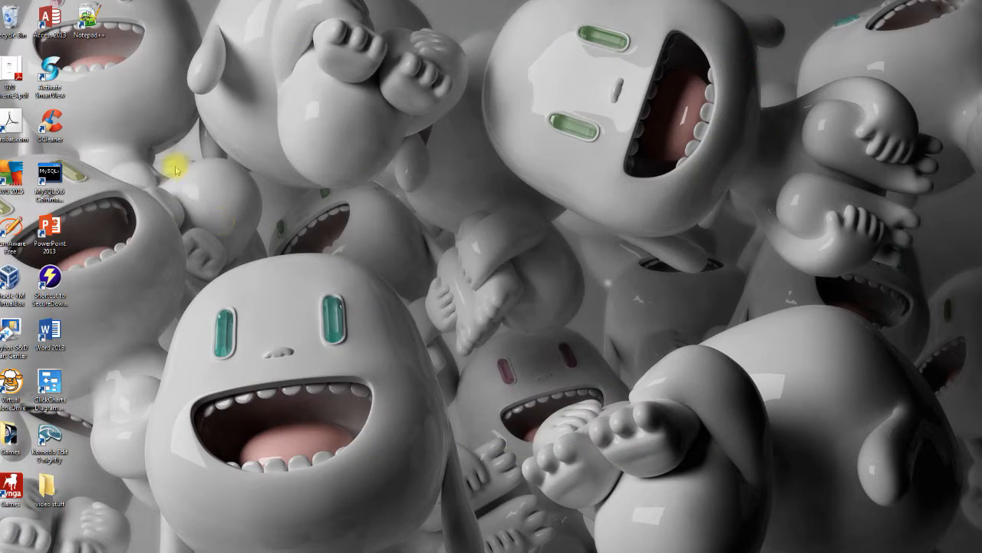
mouse_move(192, 361)
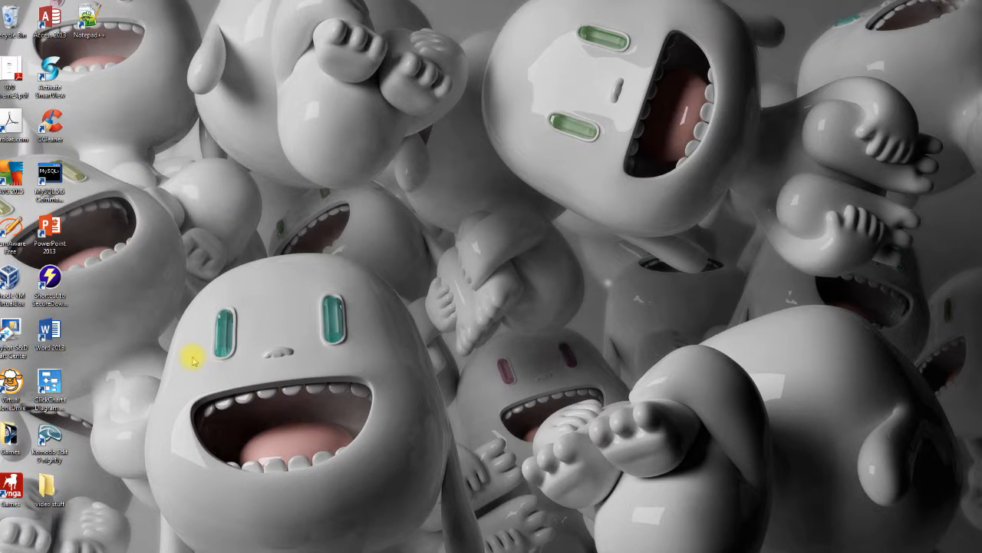
mouse_move(156, 374)
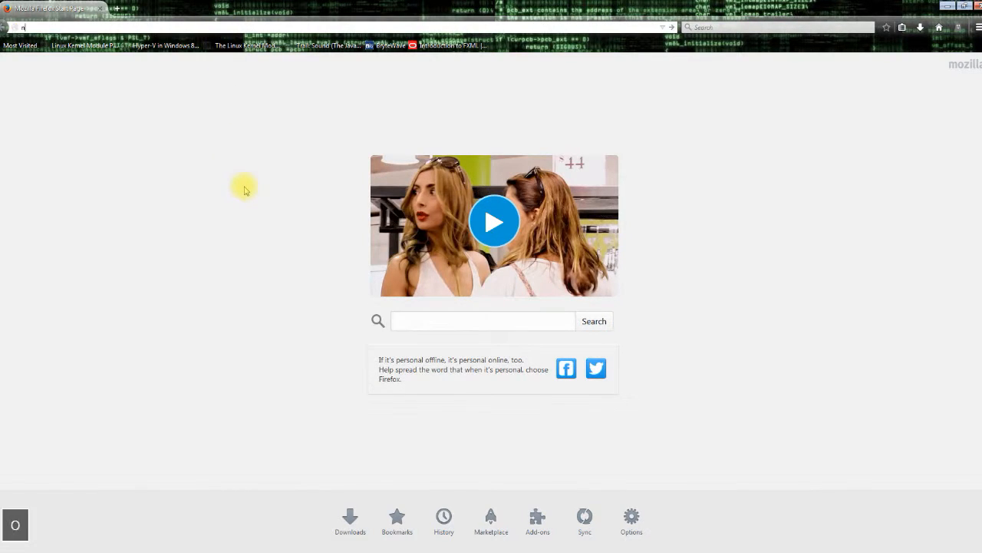
Search for notepad++ and go to the official notepad-plus-plus.org result.
type("otepad%2B%2B&t=ffab&ia=about")
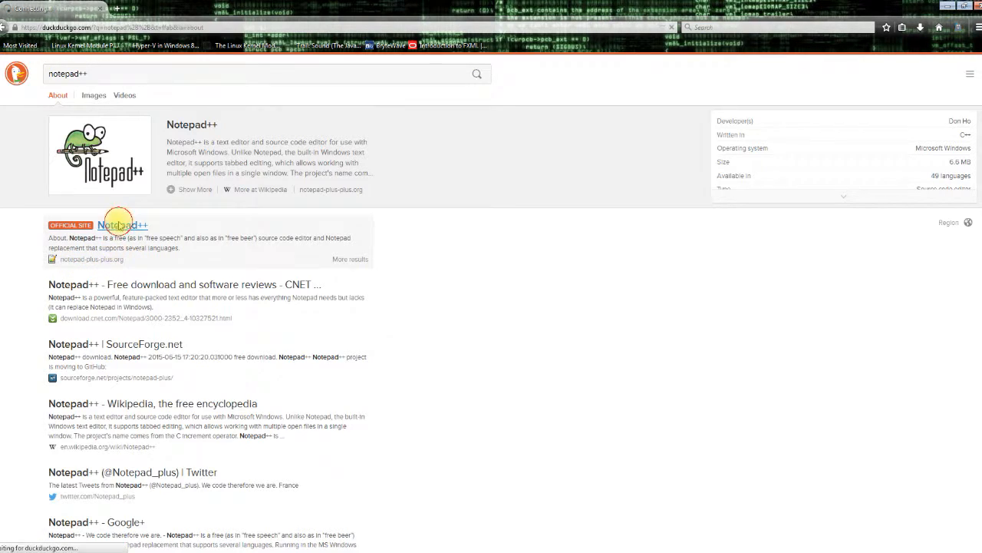
left_click(123, 224)
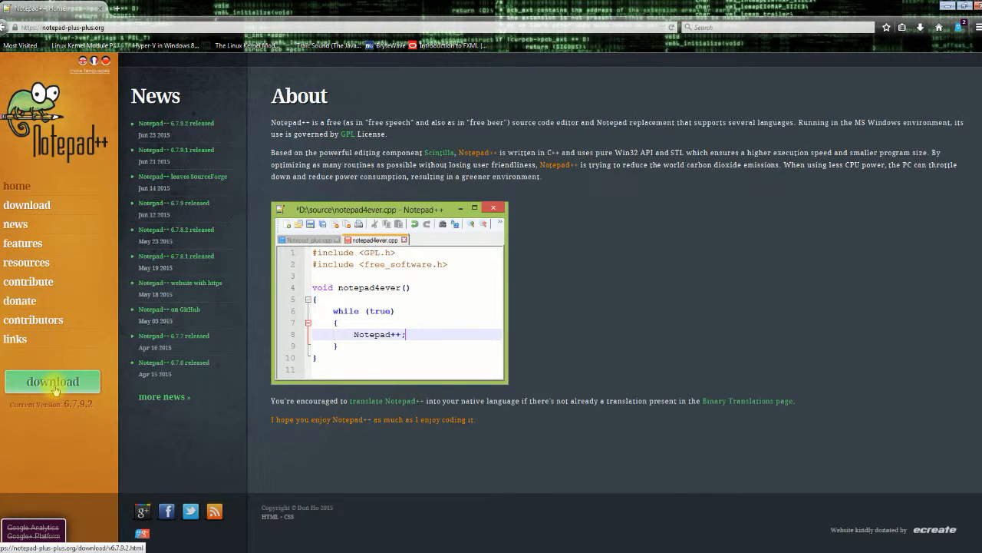
mouse_move(565, 205)
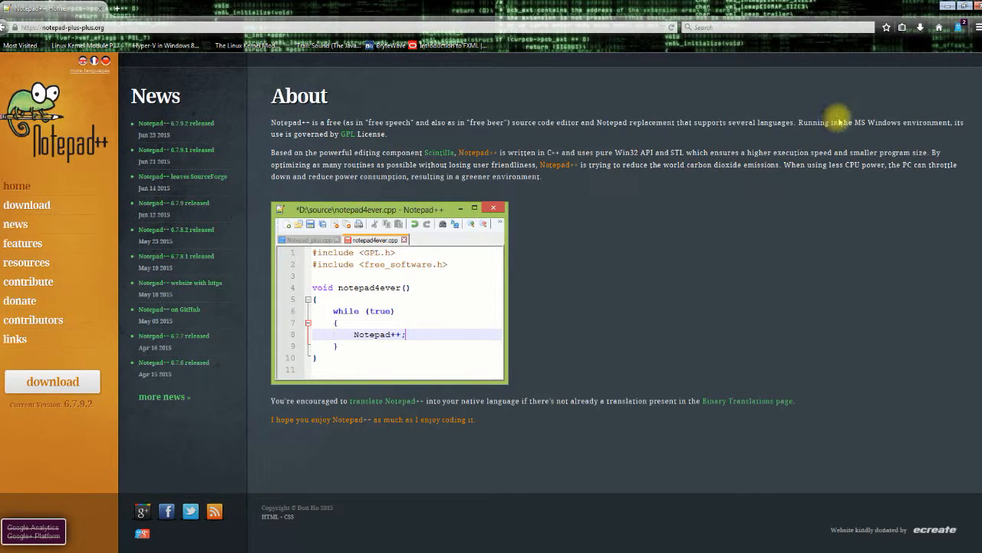
mouse_move(866, 99)
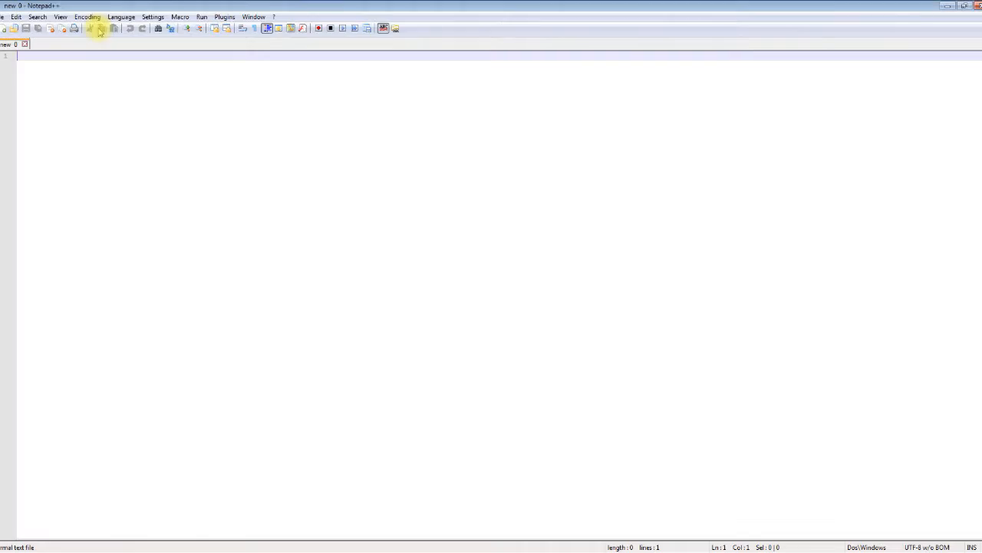
mouse_move(187, 224)
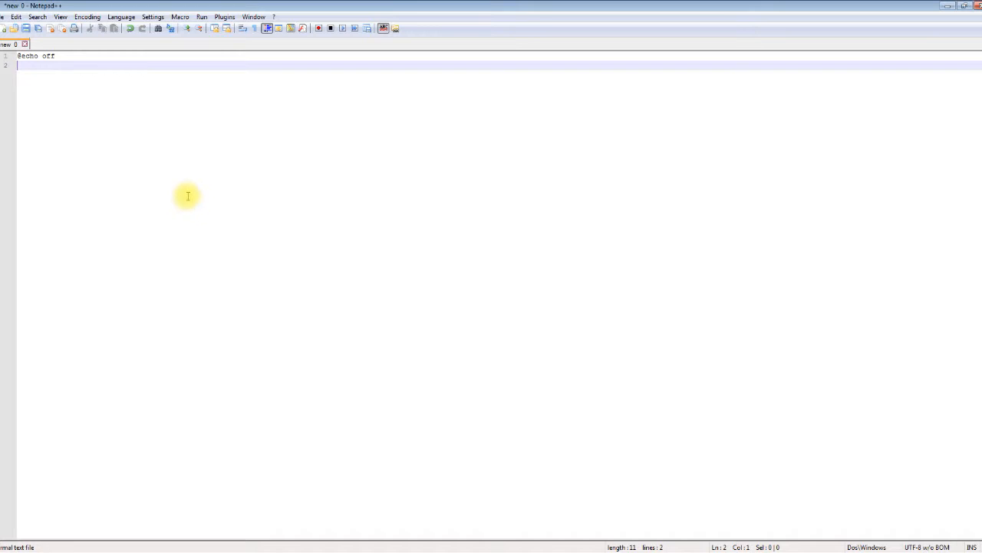
mouse_move(137, 111)
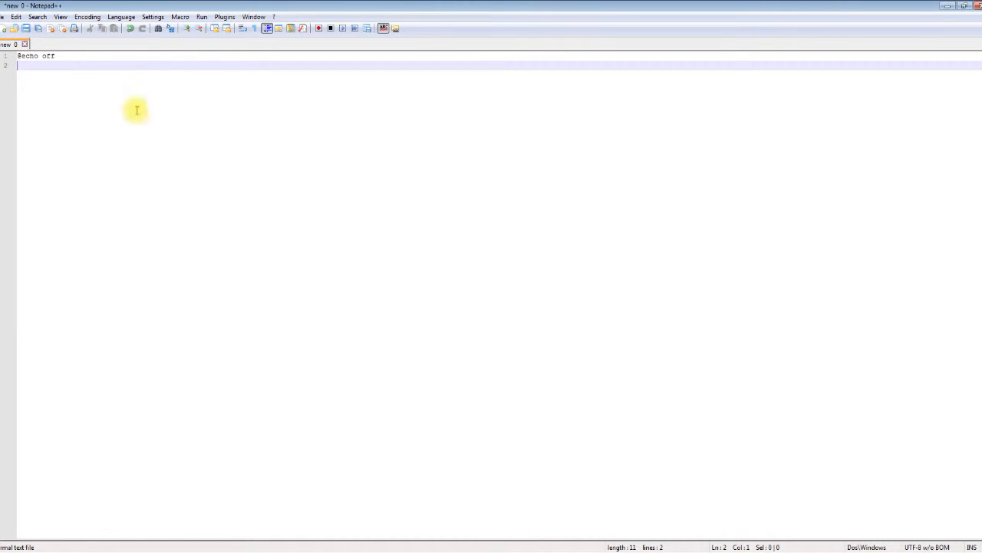
left_click(120, 15)
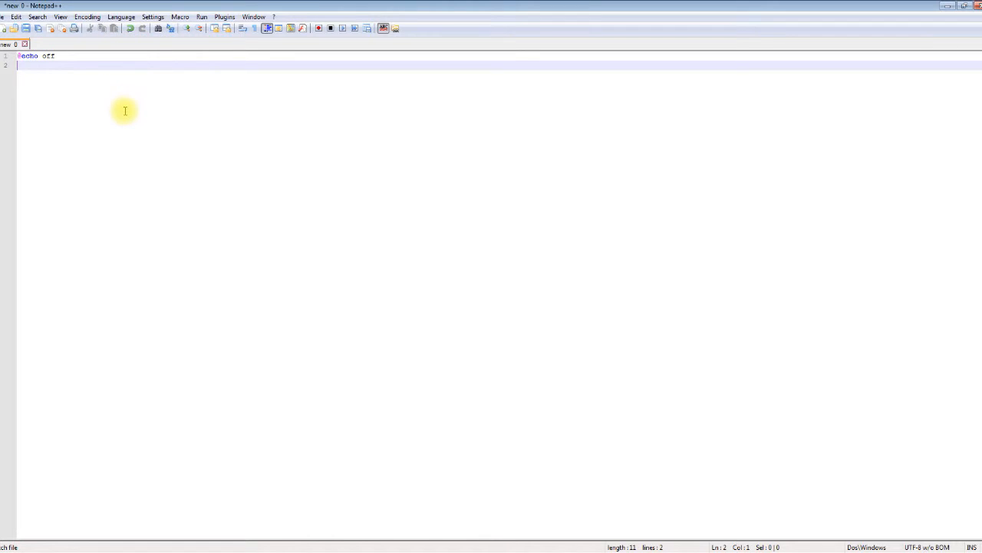
mouse_move(123, 141)
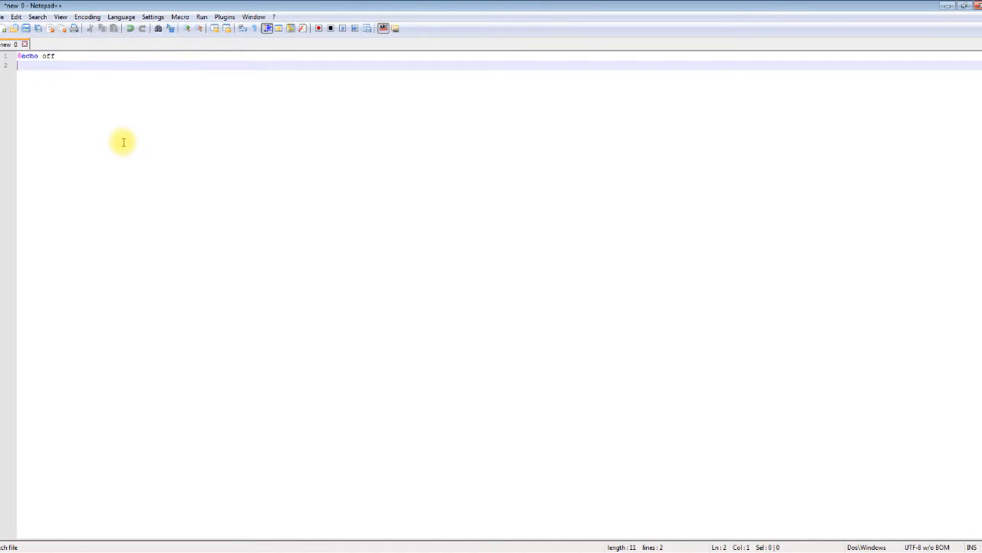
type("ech")
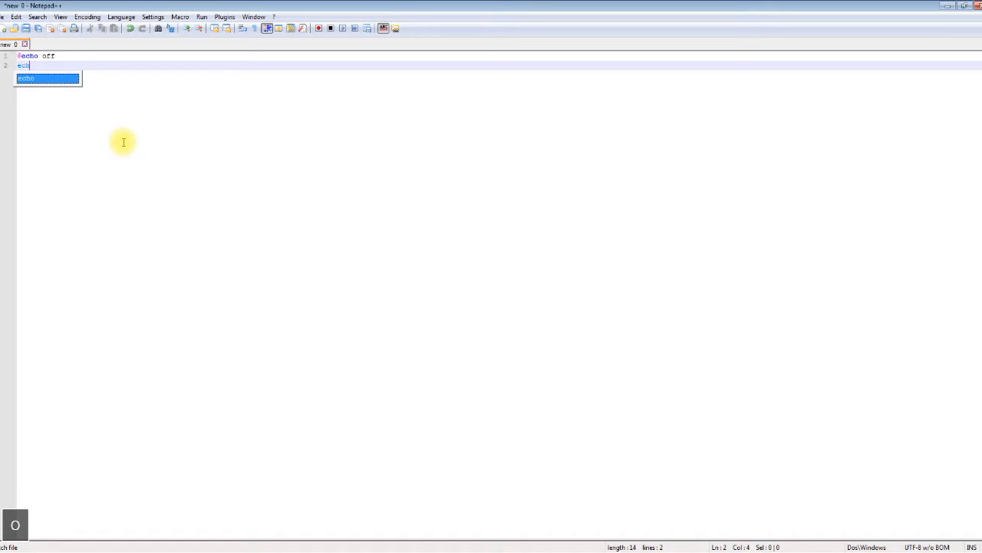
type("hello world!")
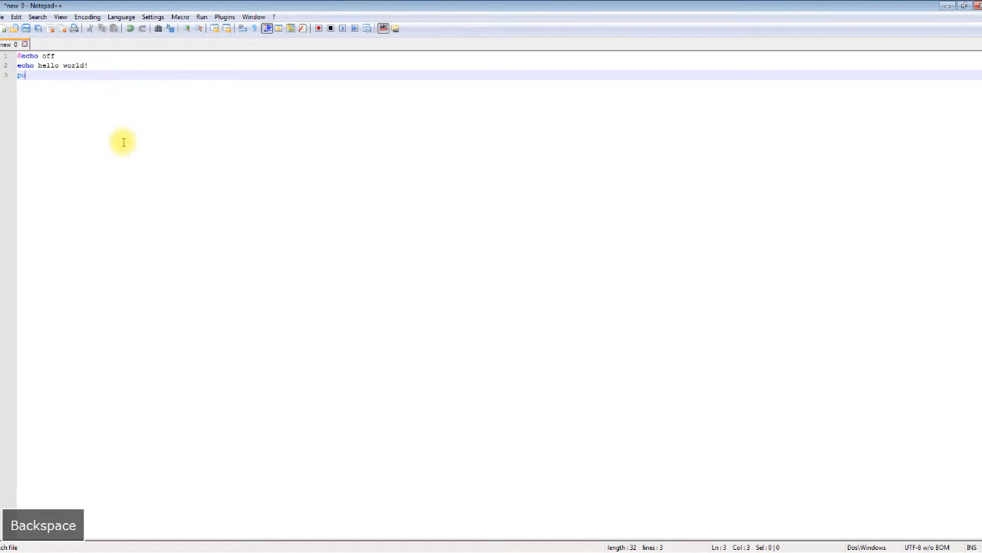
type("use")
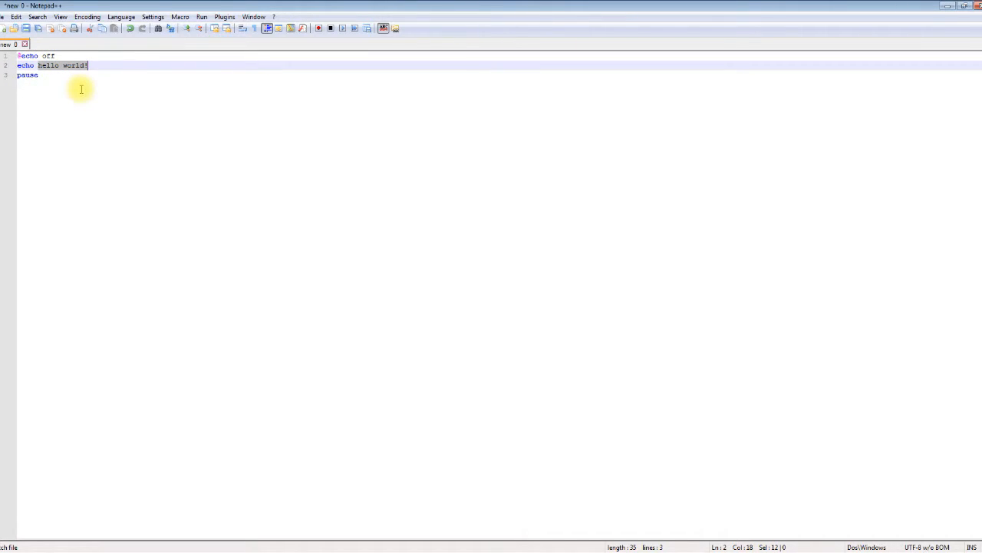
left_click(43, 75)
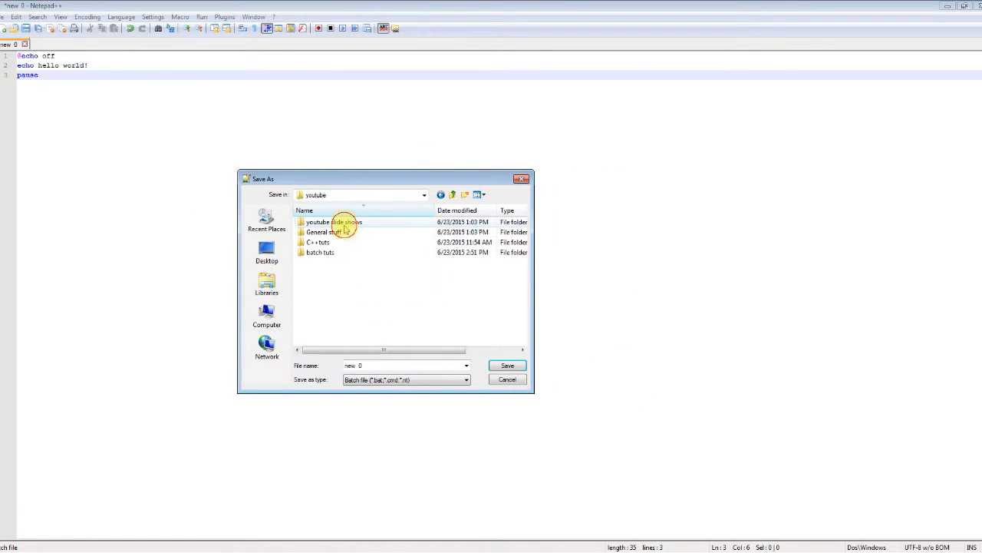
Save into batch tuts > batch files as helloworld with file type Batch file.
double_click(319, 252)
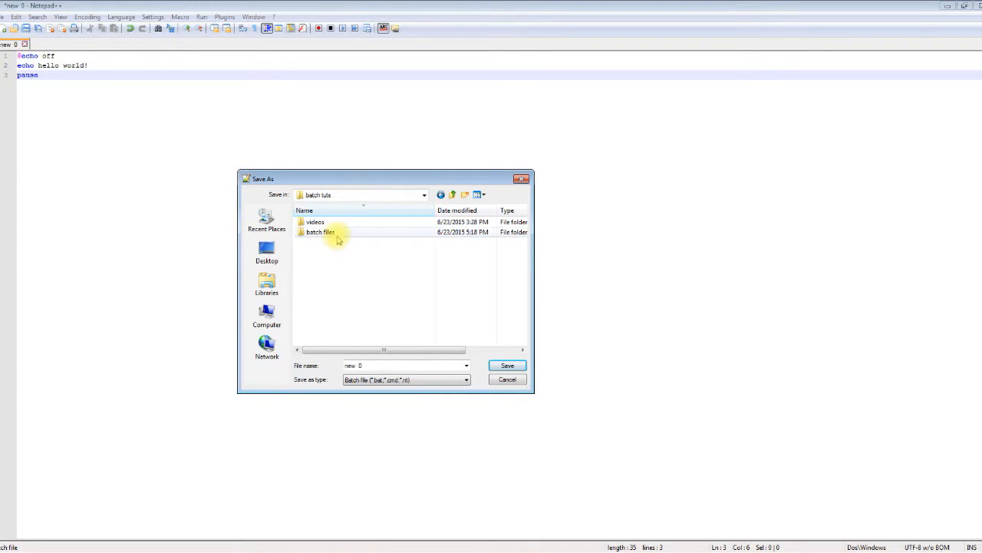
double_click(320, 231)
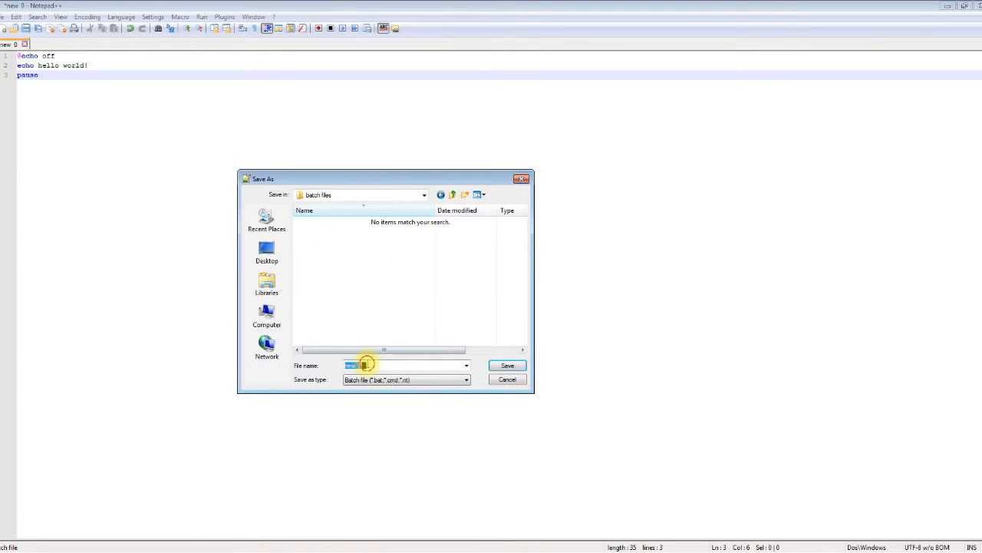
type("h")
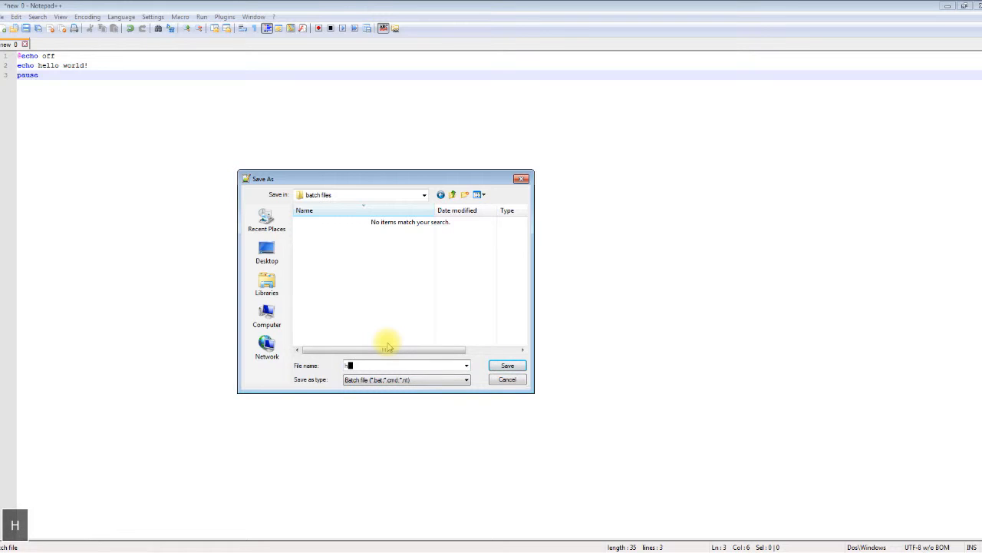
type("hello world")
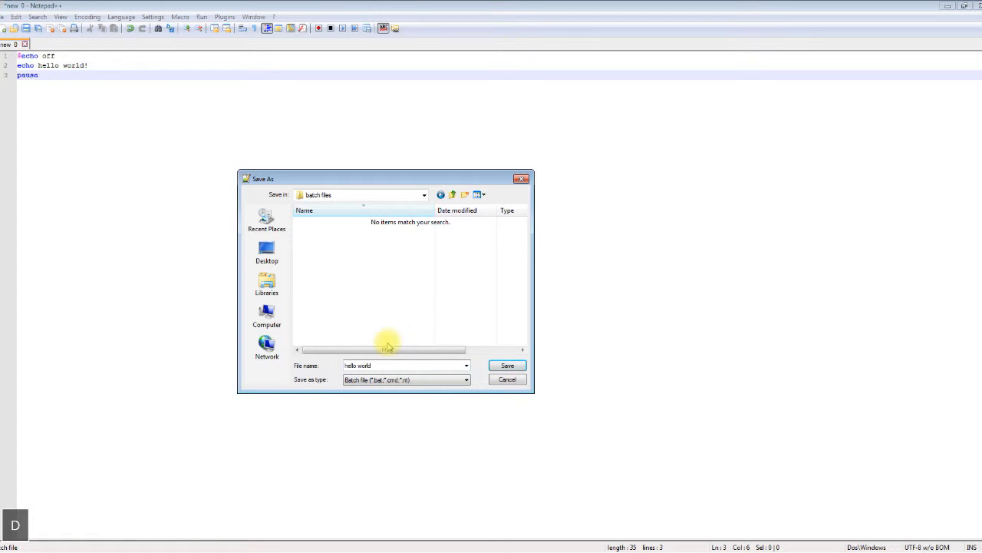
key("Backspace")
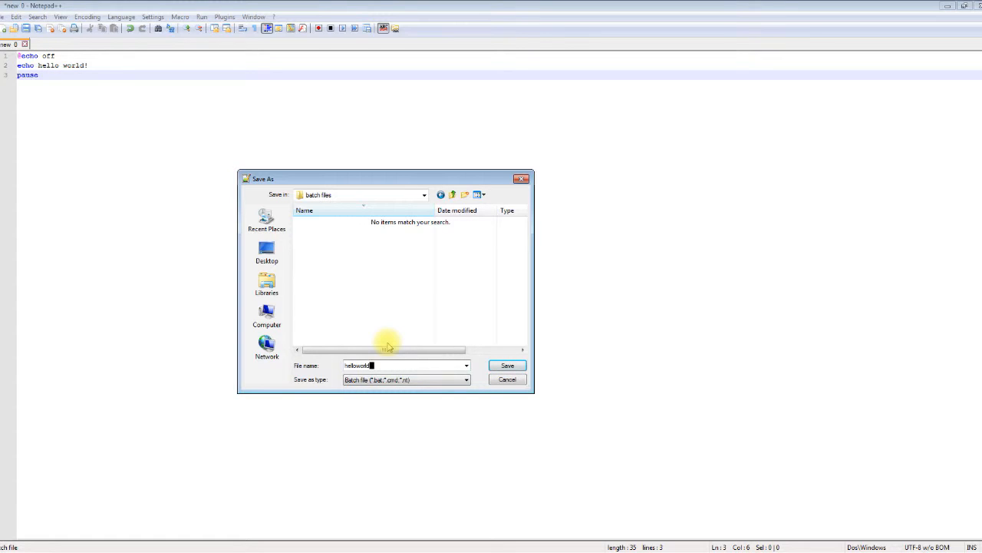
mouse_move(335, 406)
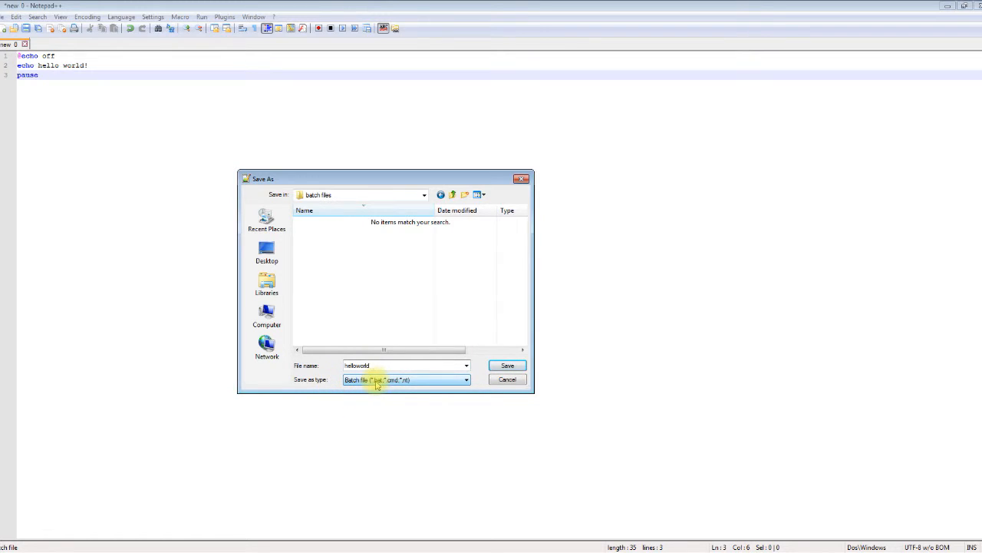
left_click(466, 379)
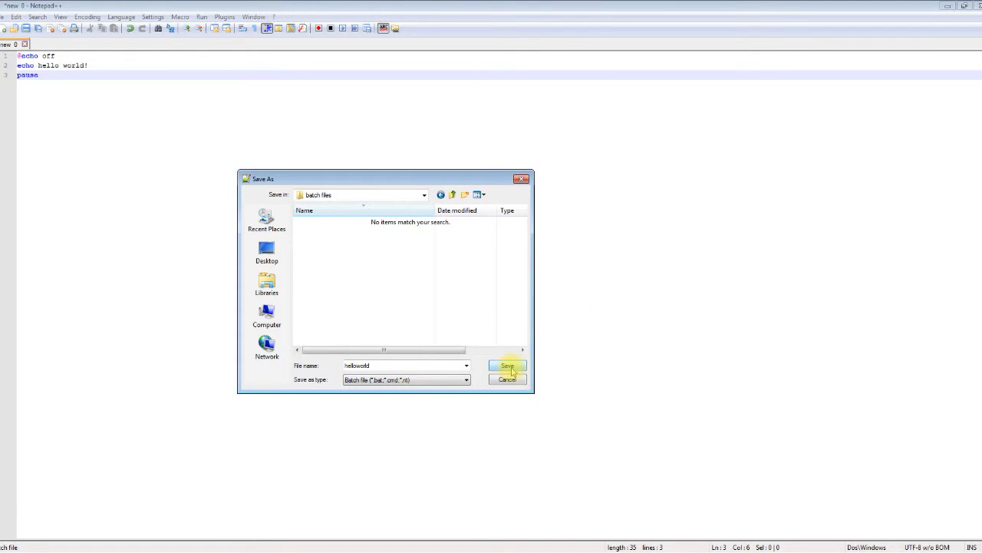
left_click(507, 365)
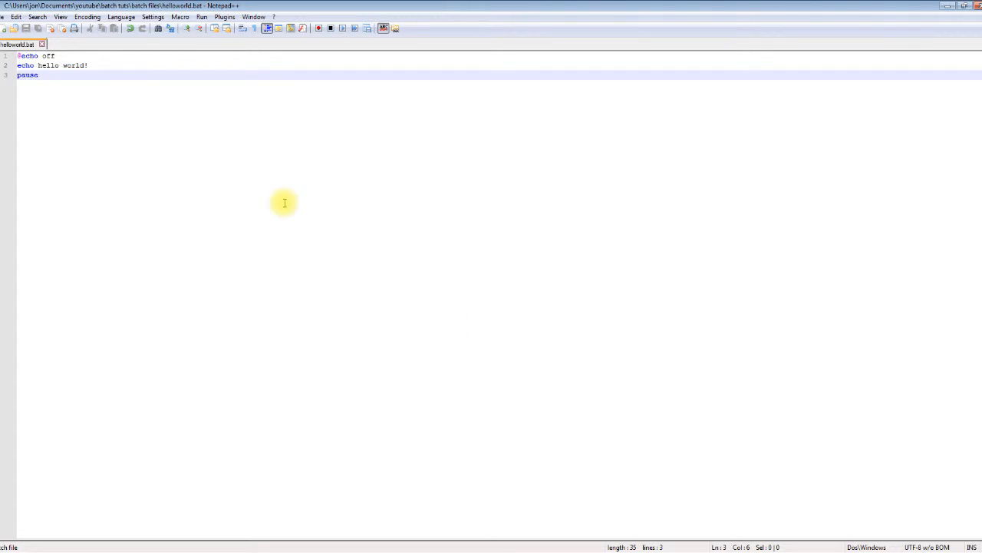
mouse_move(220, 154)
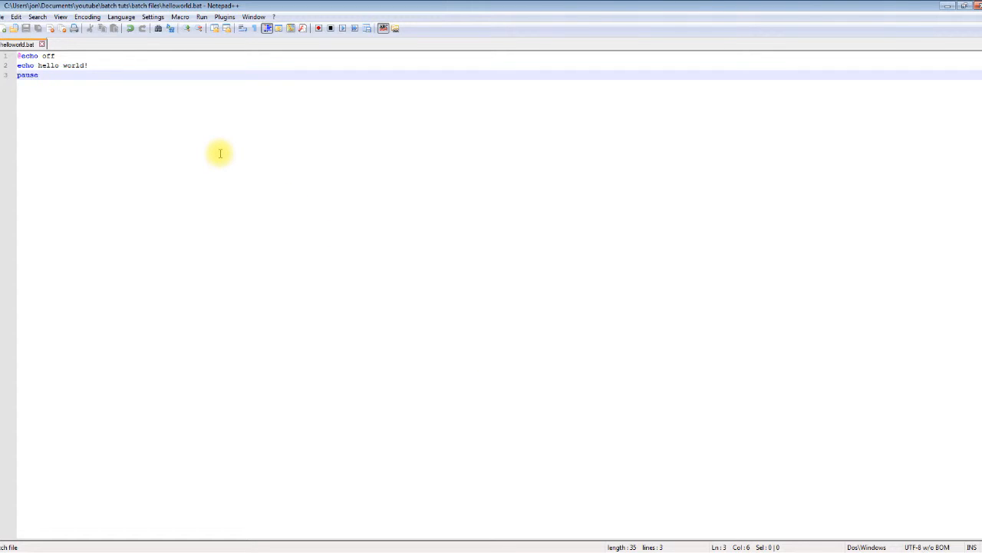
mouse_move(158, 310)
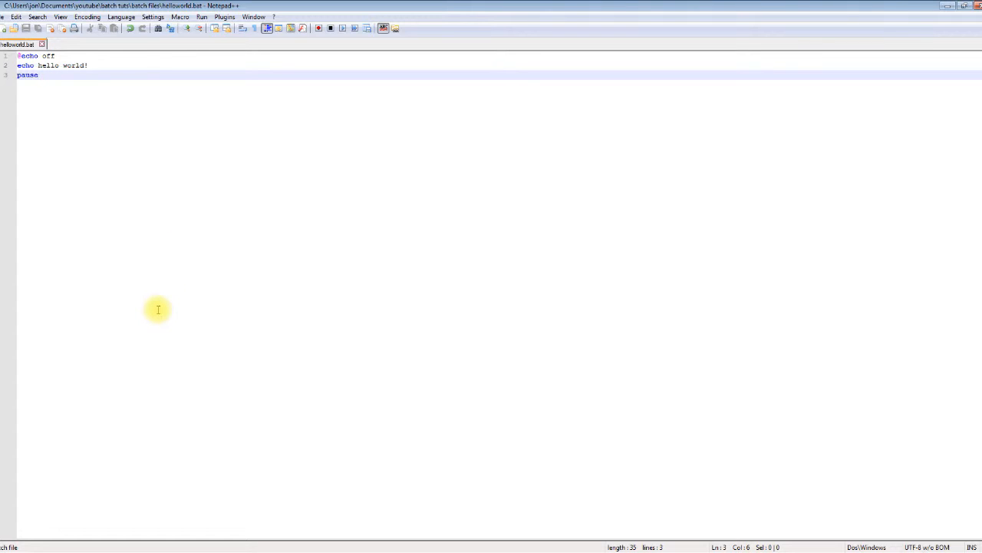
mouse_move(169, 313)
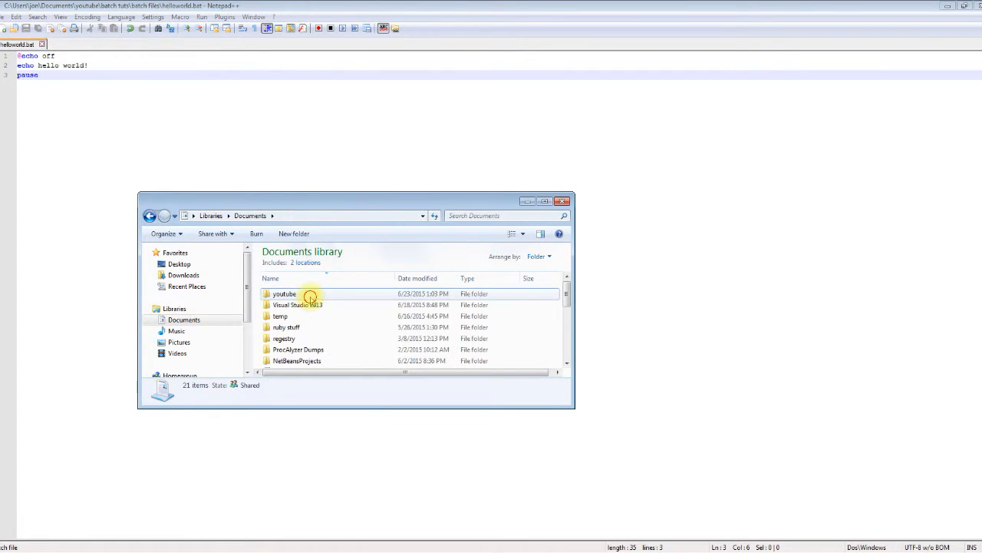
Browse to the batch files folder and run helloworld.bat, showing hello world! in a console.
double_click(284, 293)
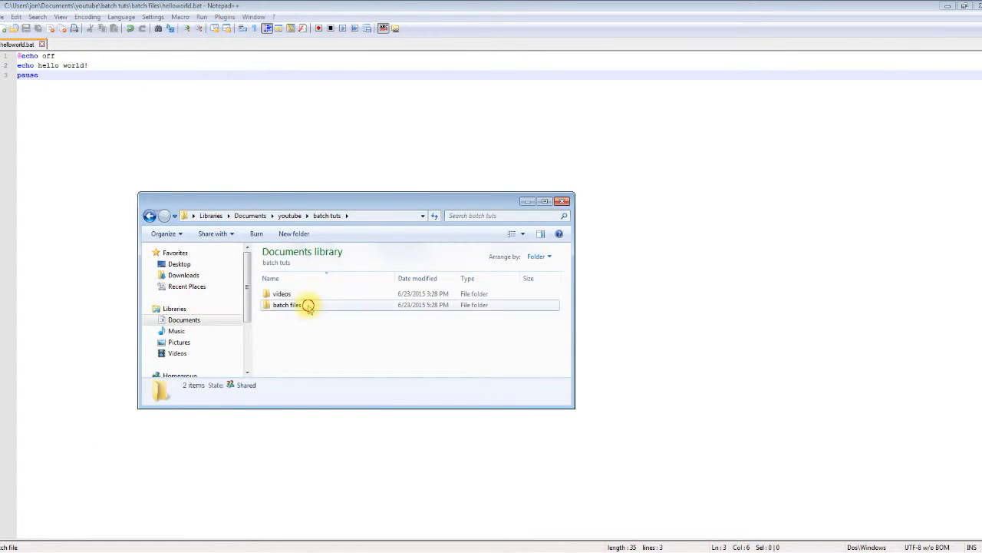
double_click(286, 304)
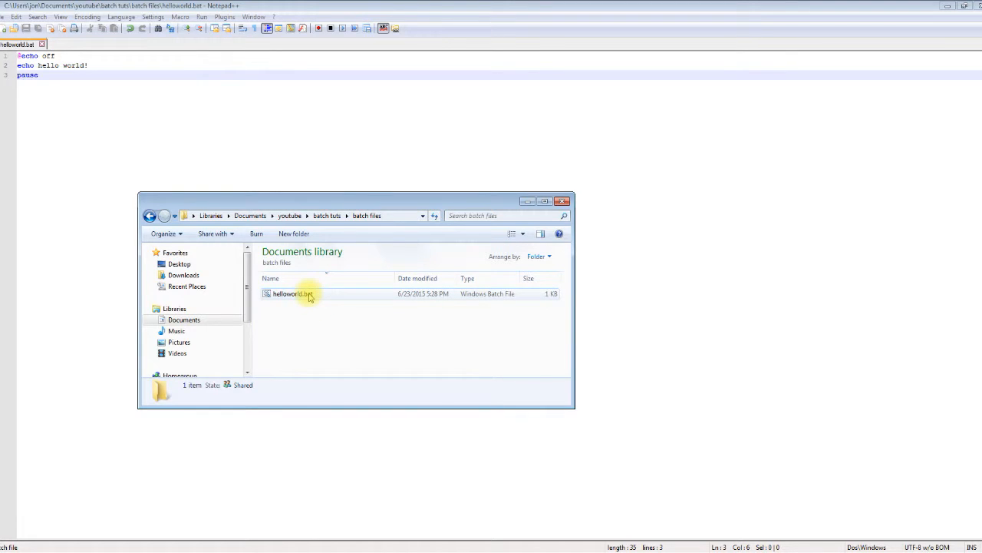
double_click(291, 293)
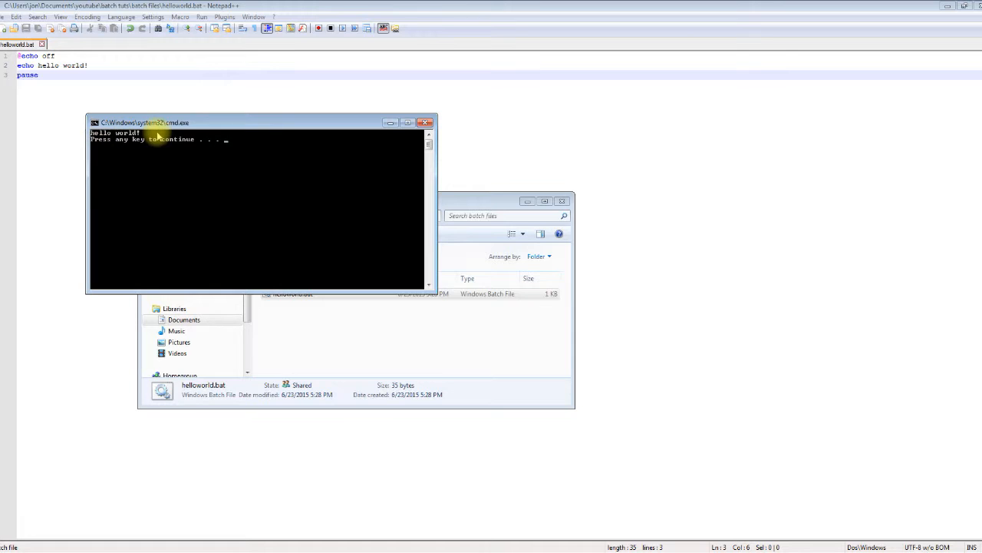
mouse_move(248, 182)
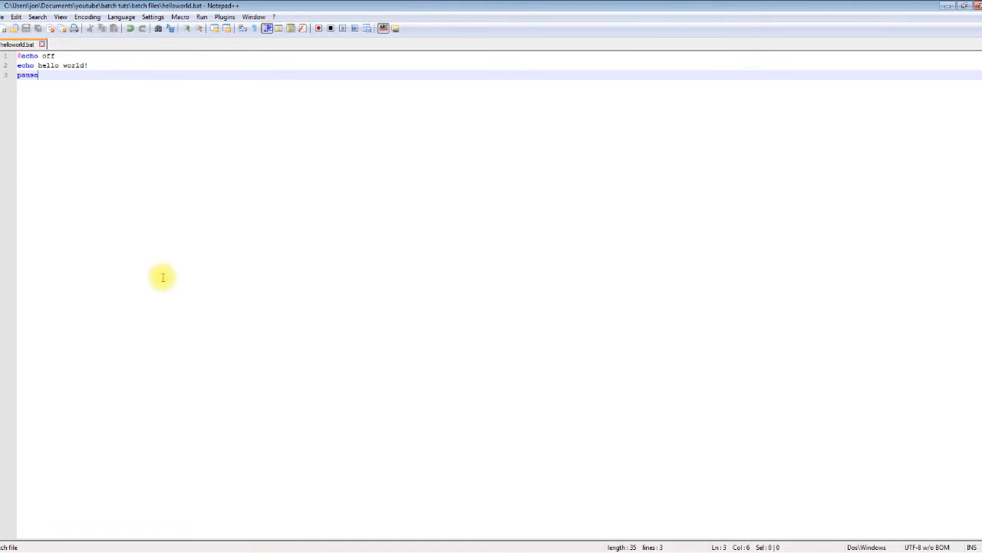
mouse_move(151, 264)
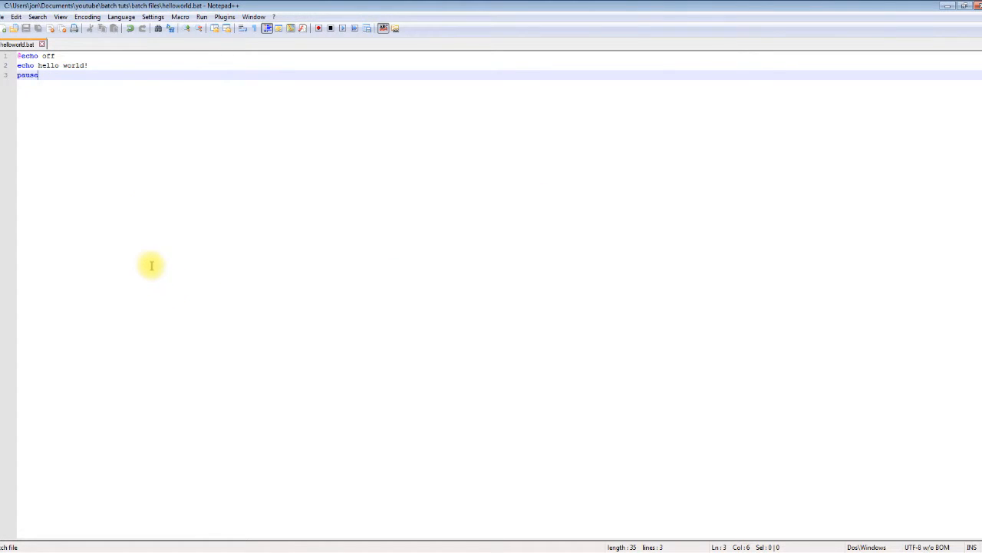
mouse_move(202, 39)
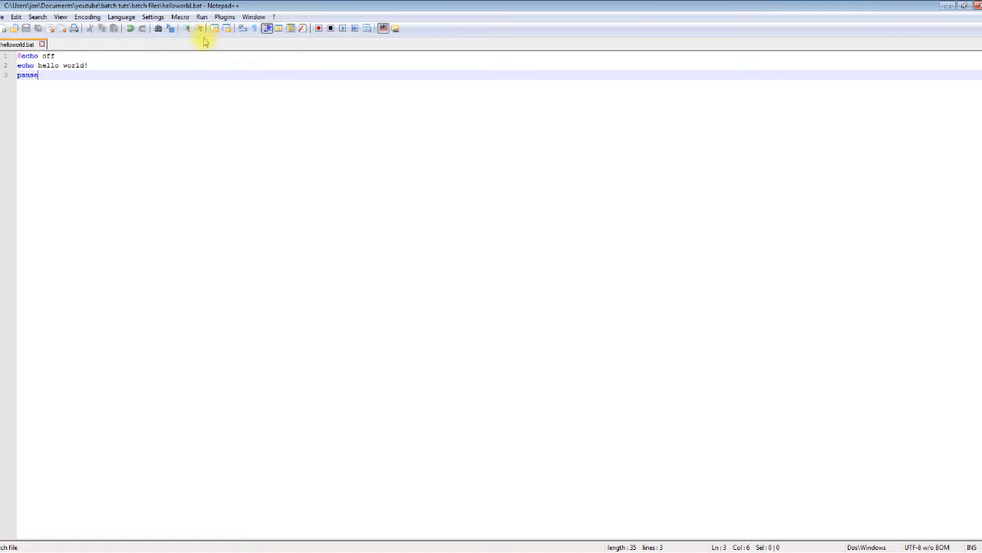
From the Run dialog, save the command as shortcut 'hello' bound to Ctrl+Shift+Z.
left_click(201, 17)
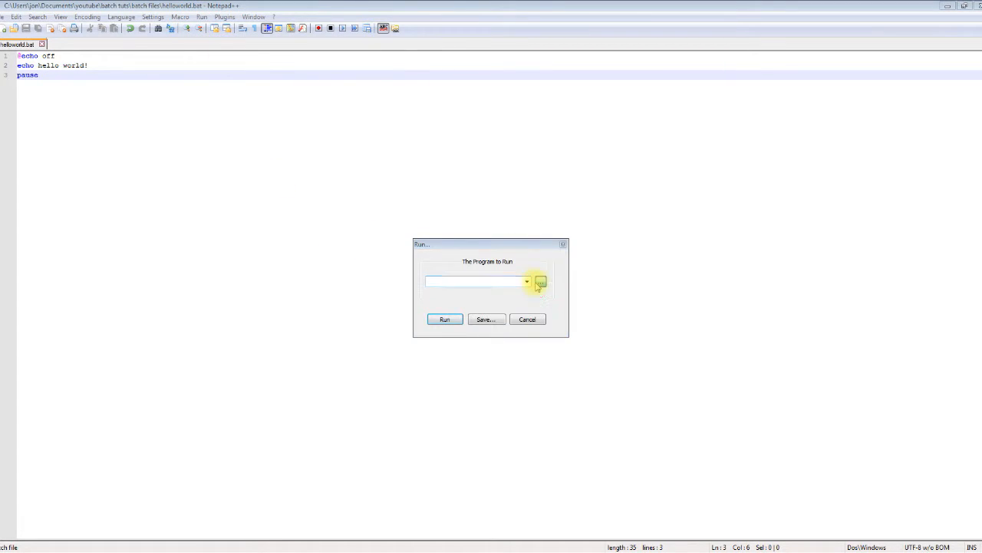
left_click(540, 280)
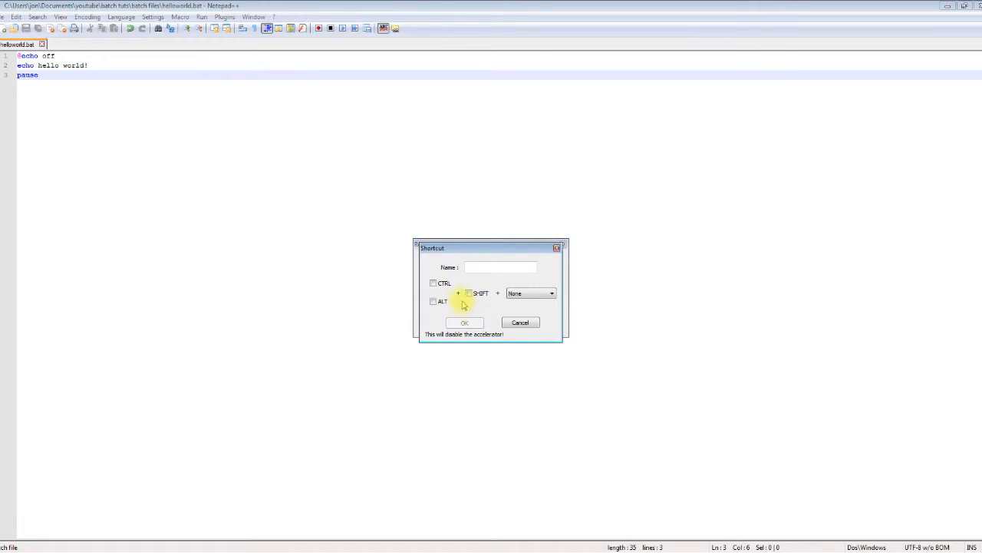
mouse_move(458, 284)
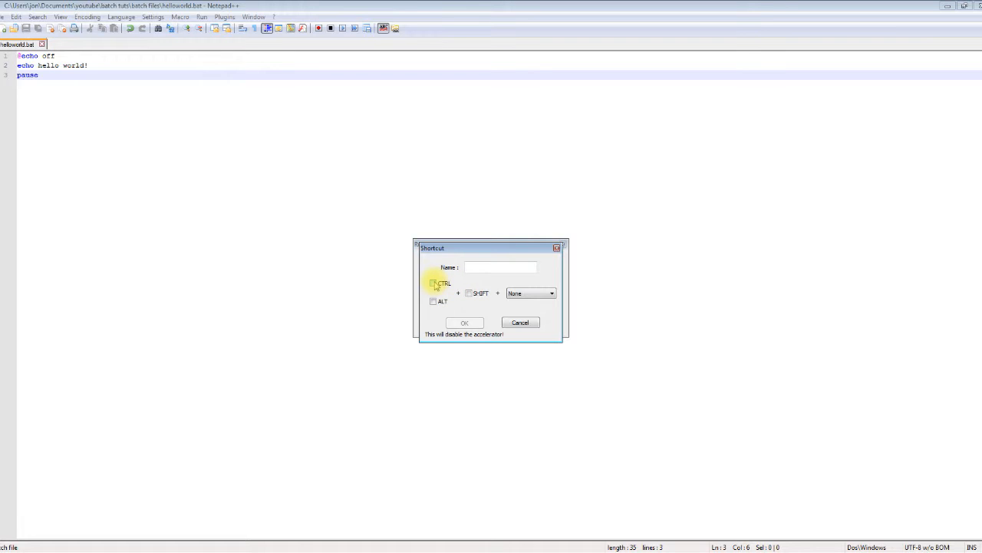
left_click(433, 282)
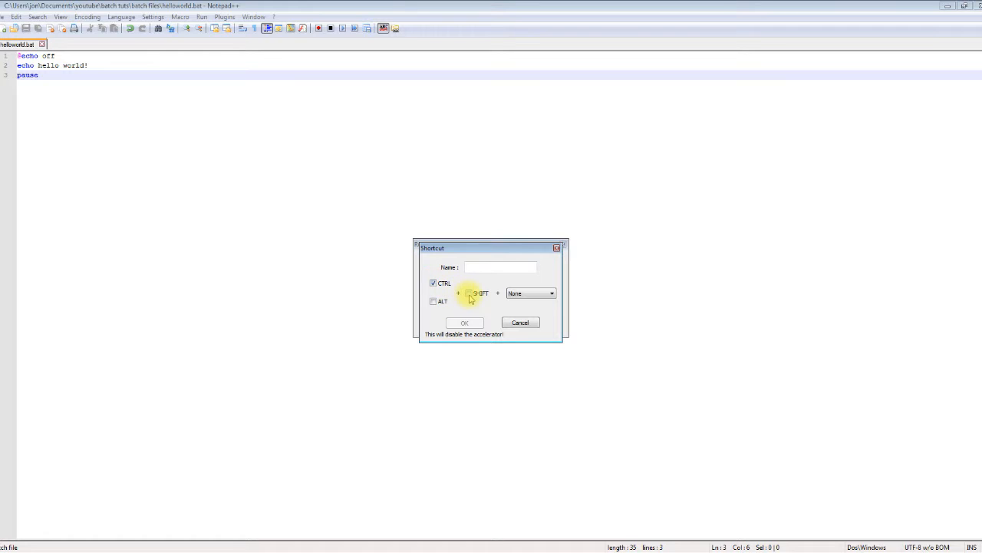
left_click(551, 292)
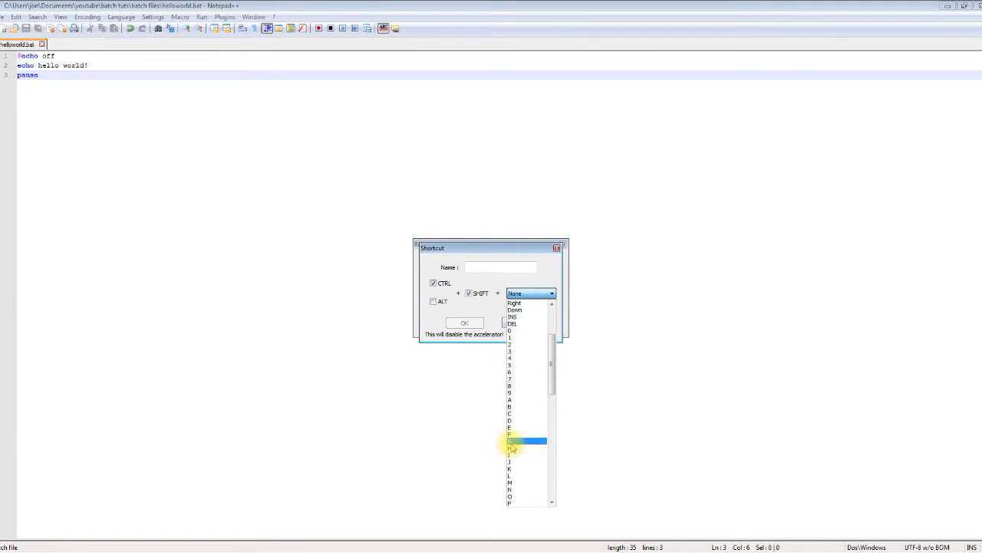
scroll("down", 3)
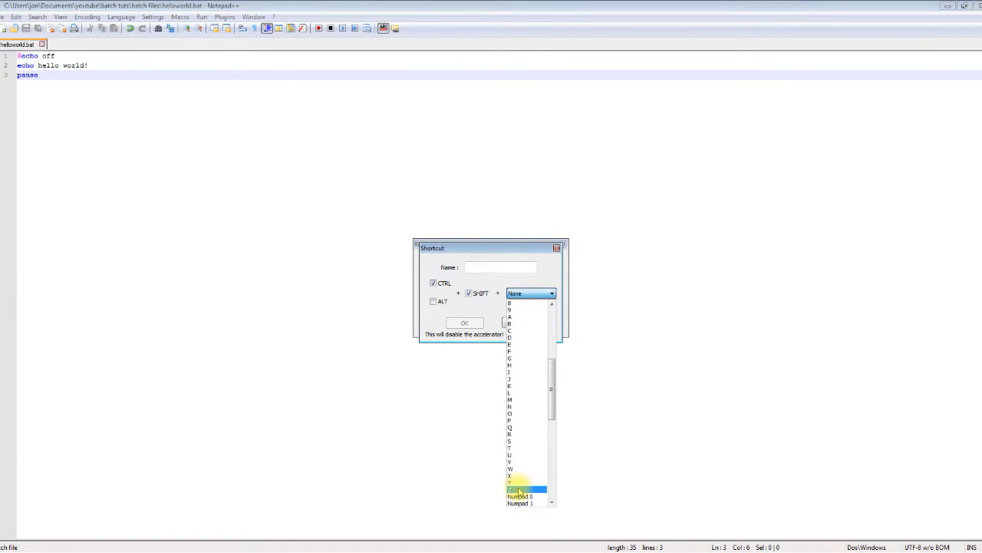
left_click(510, 488)
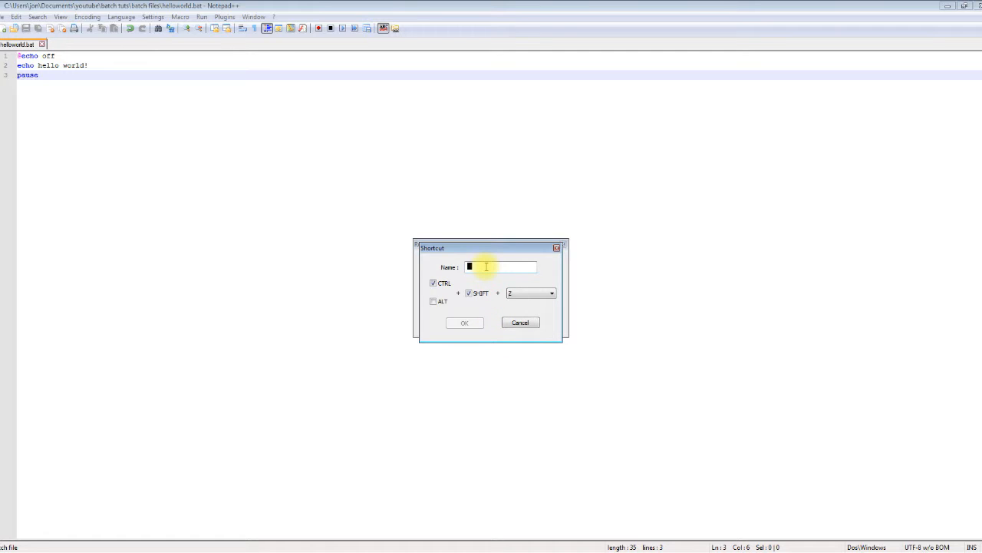
type("hello")
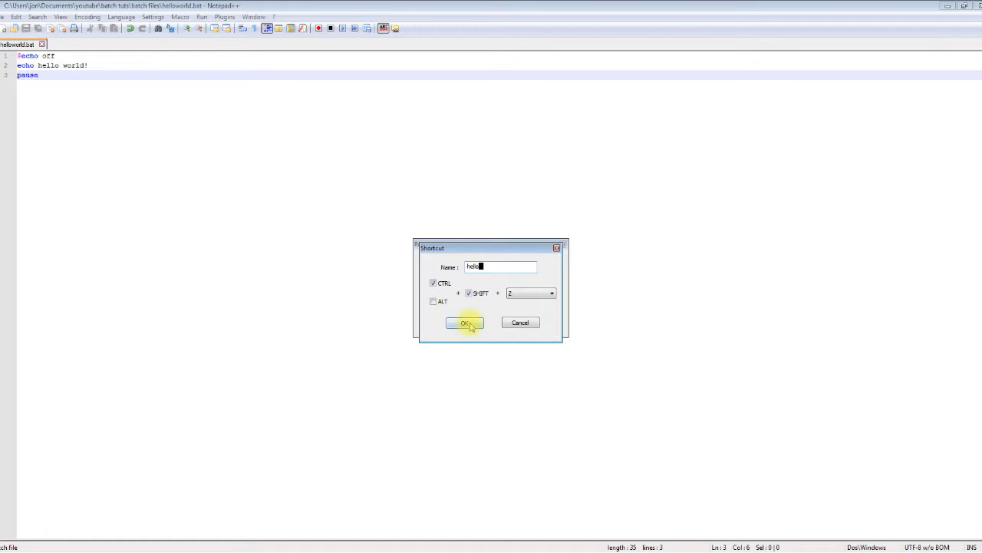
left_click(465, 322)
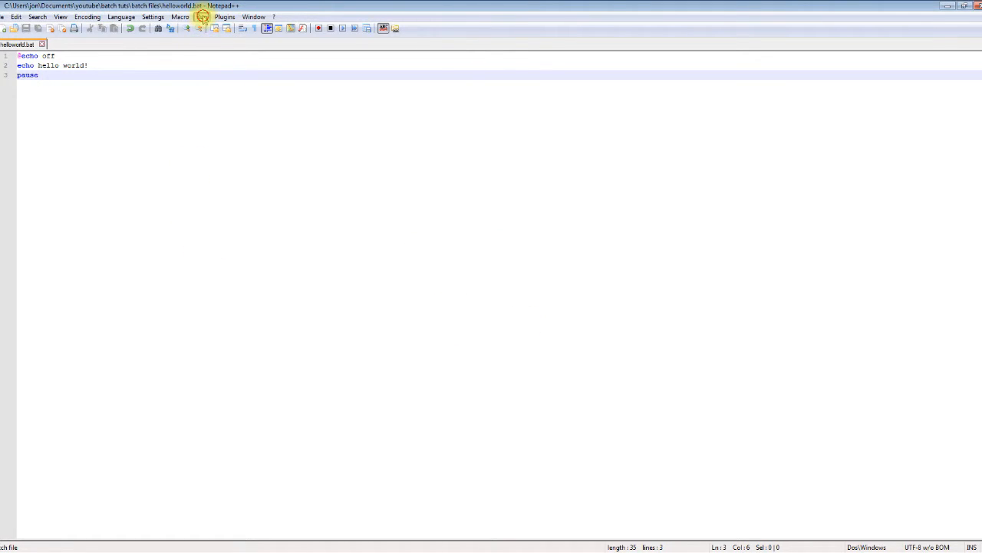
left_click(203, 15)
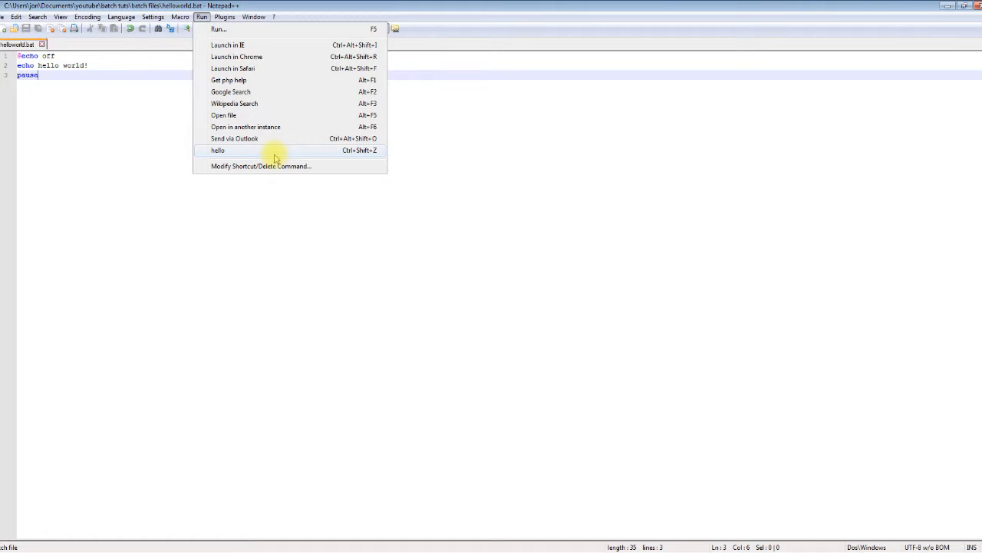
left_click(218, 150)
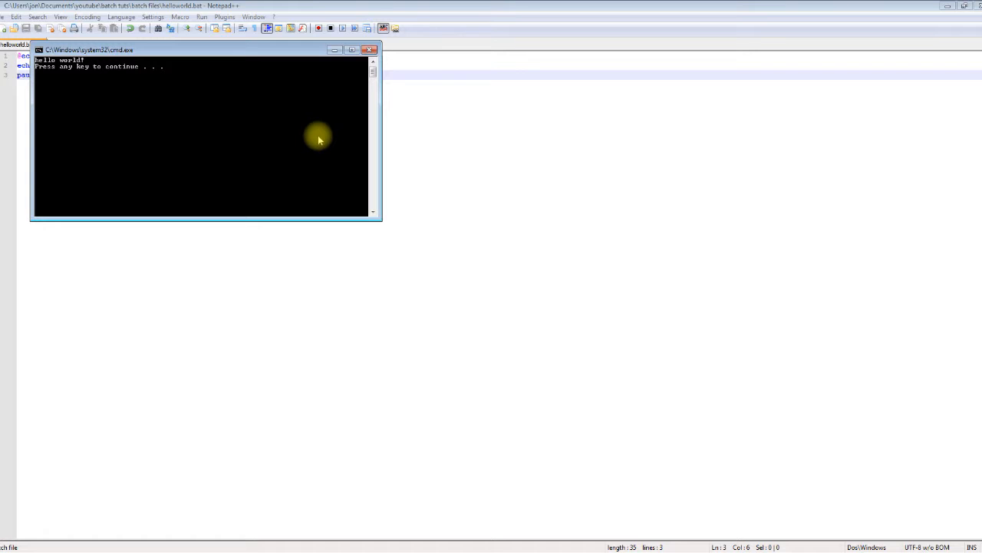
key("enter")
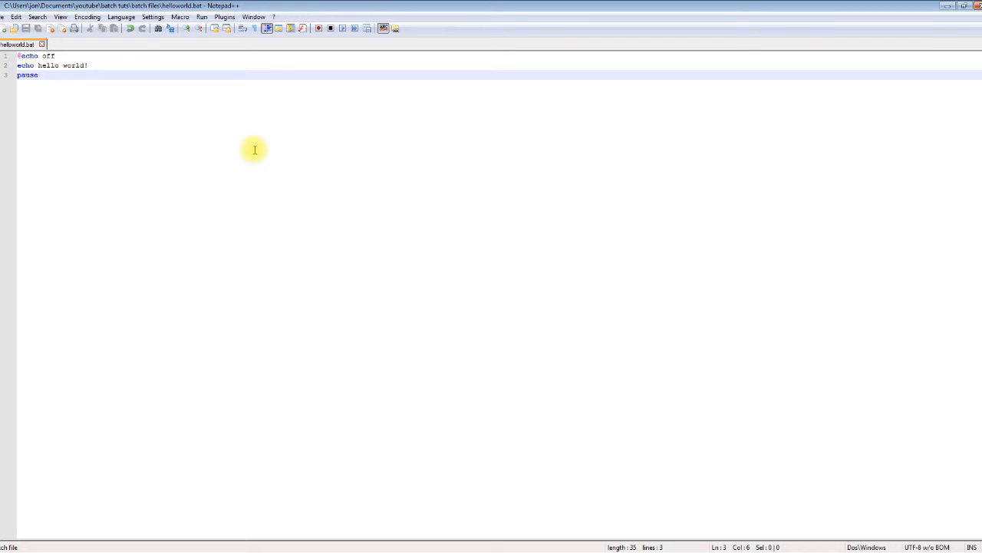
mouse_move(135, 206)
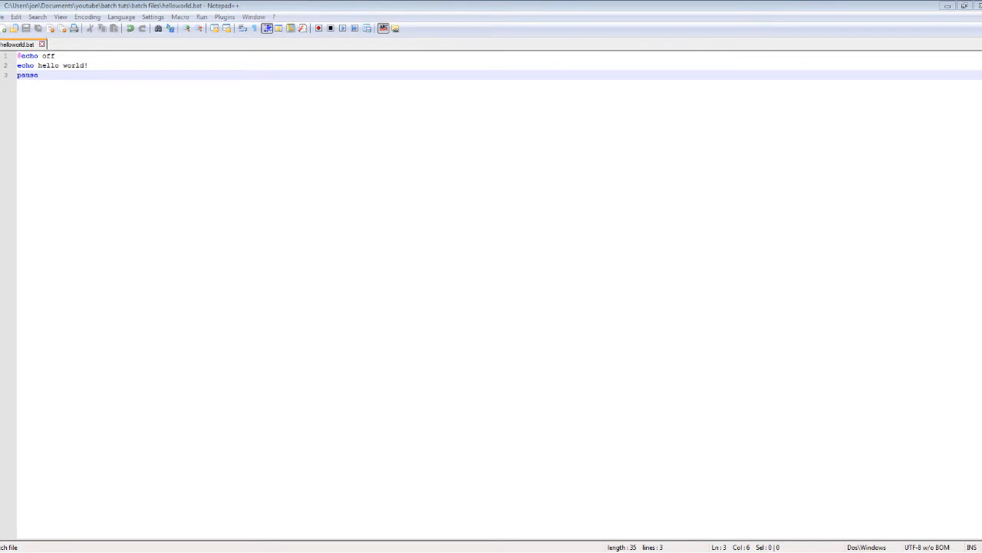
mouse_move(53, 270)
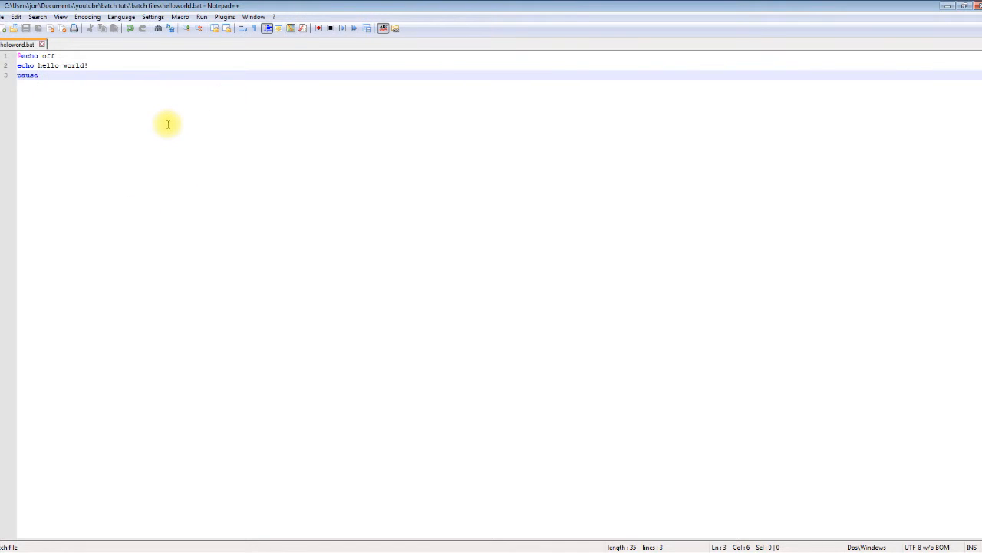
mouse_move(144, 113)
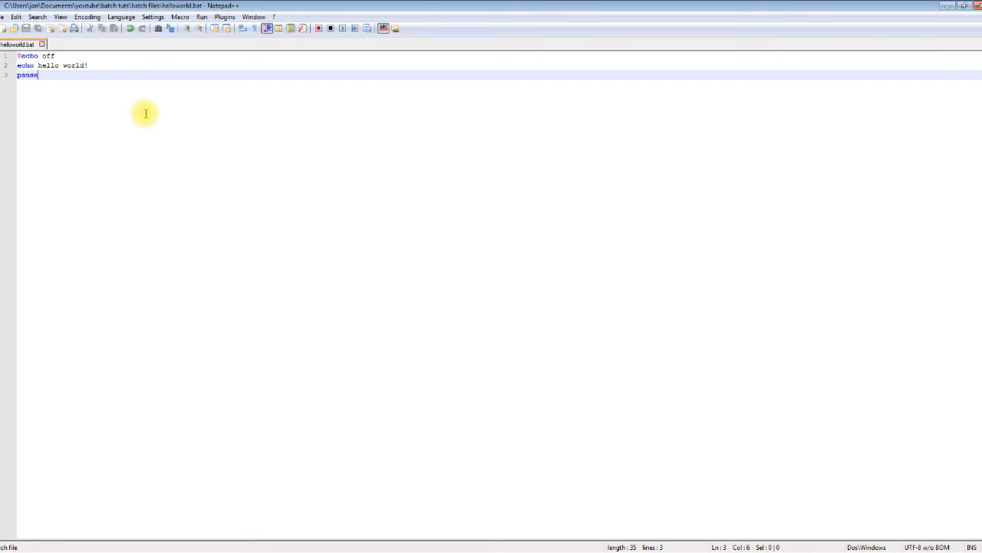
mouse_move(68, 56)
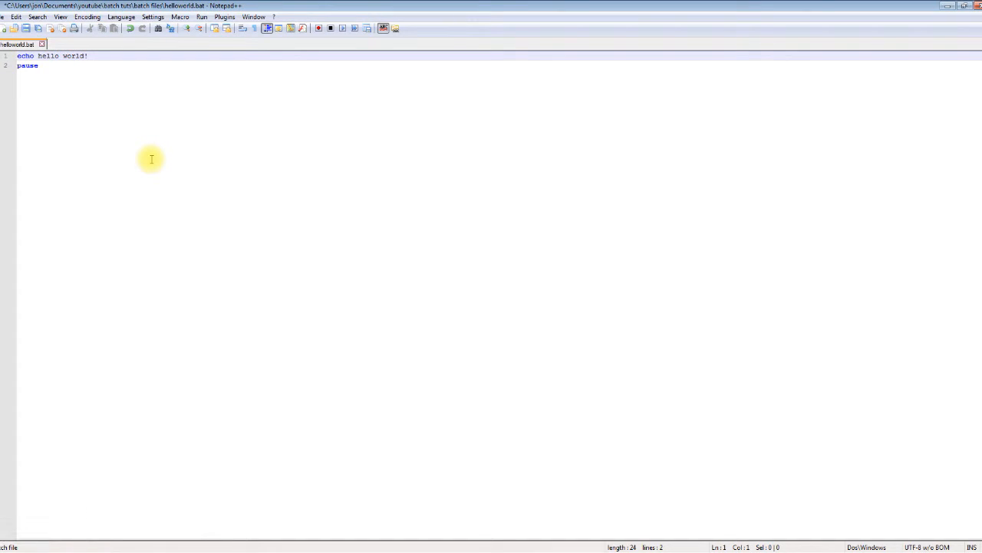
key("ctrl+s")
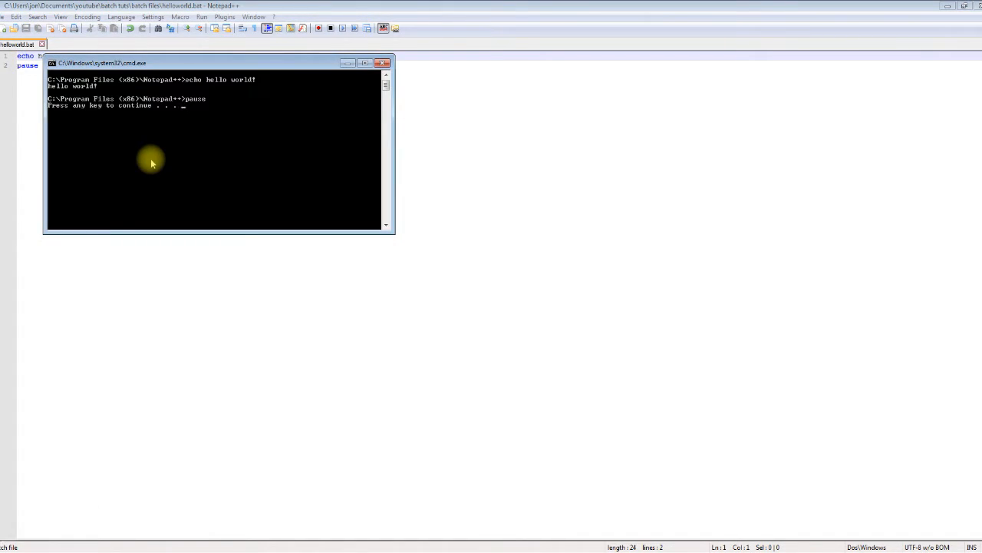
mouse_move(193, 88)
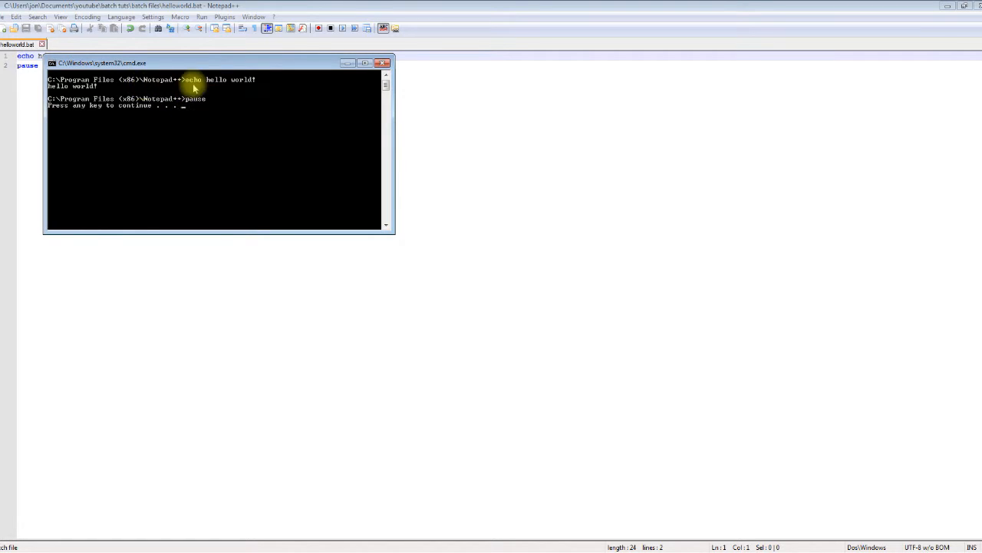
mouse_move(224, 91)
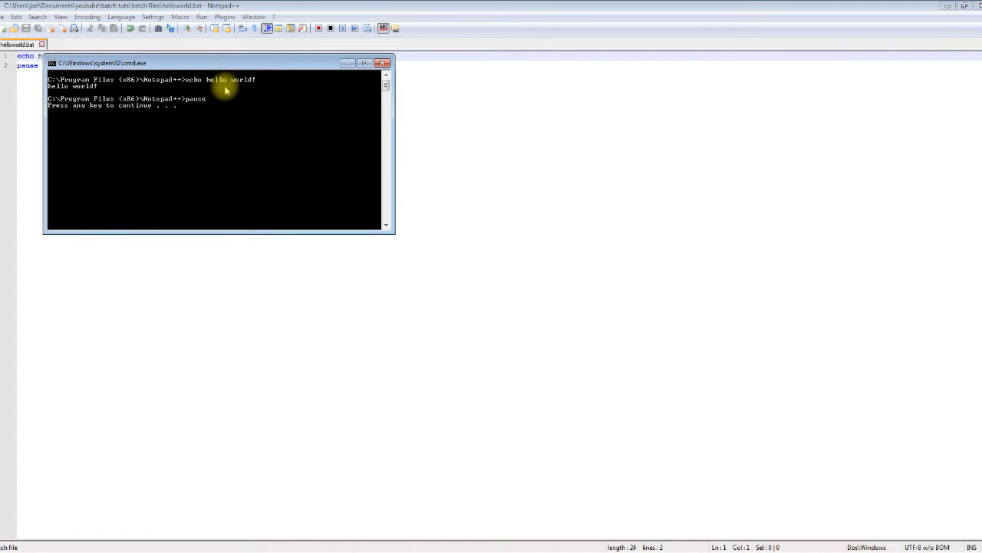
mouse_move(126, 95)
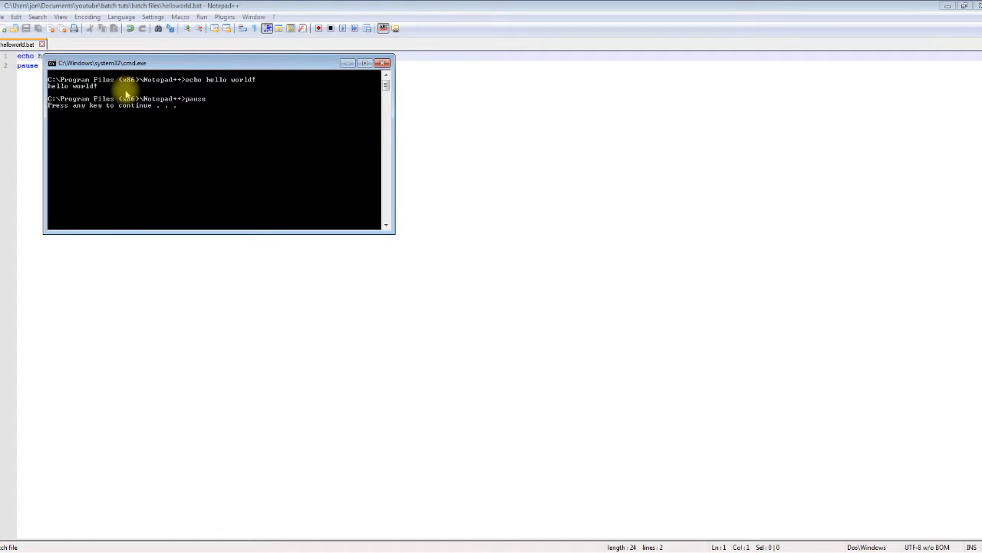
mouse_move(212, 150)
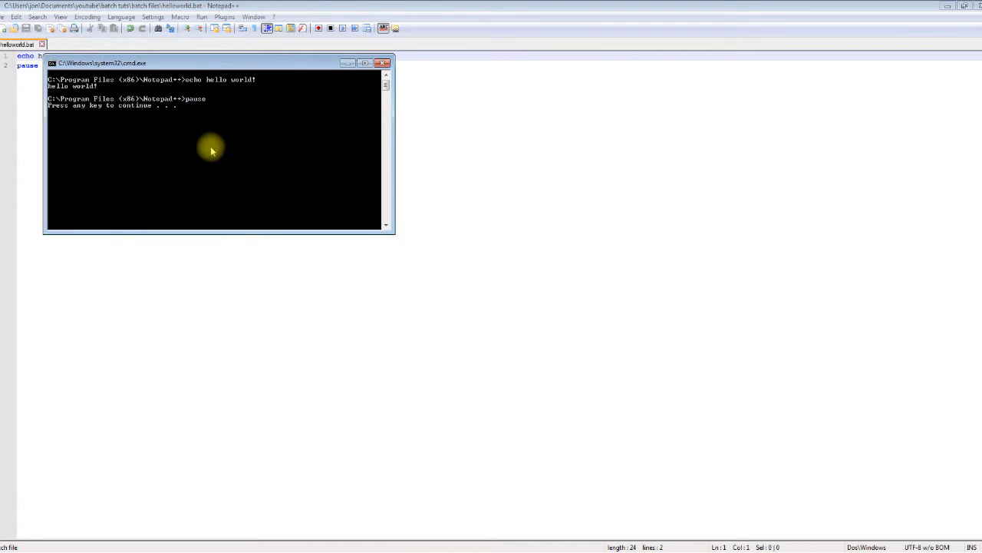
mouse_move(207, 146)
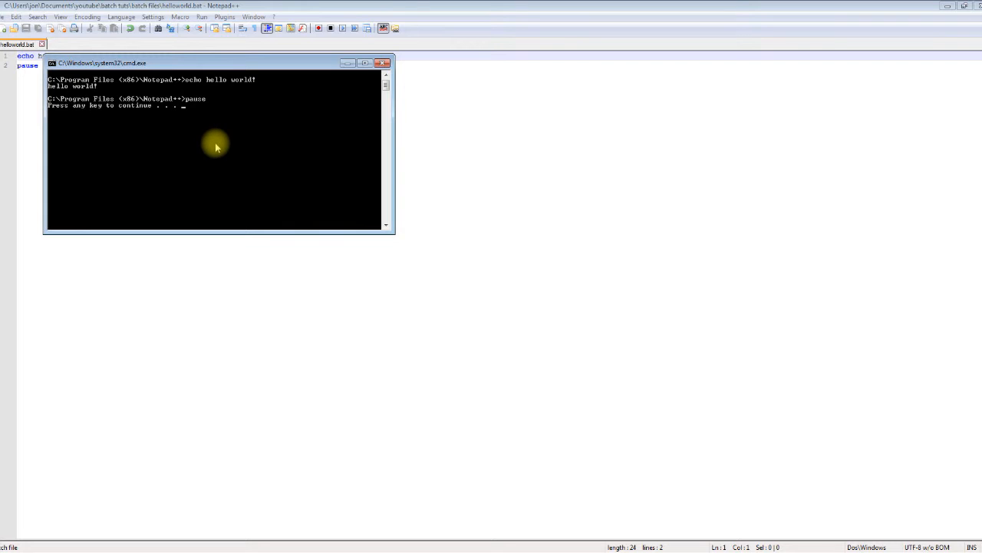
mouse_move(215, 152)
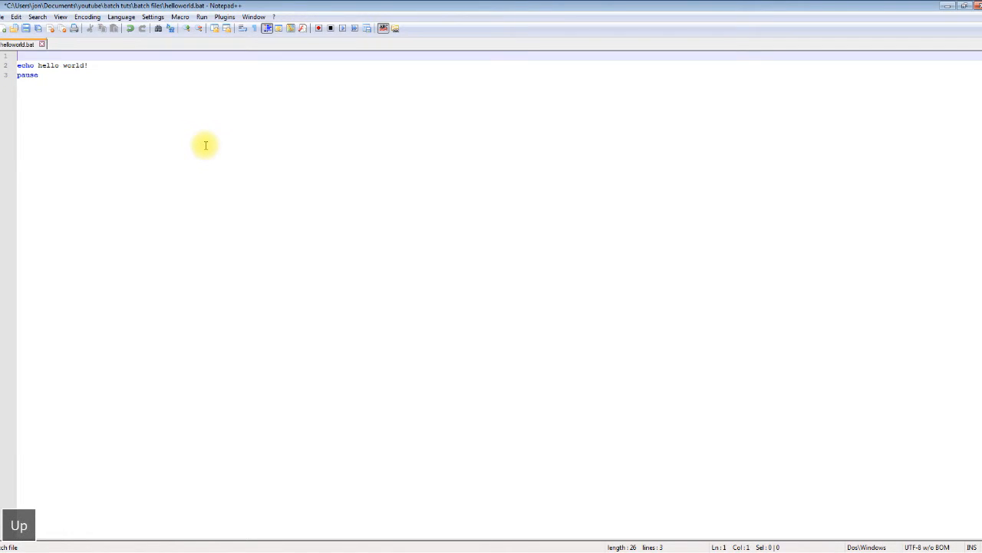
type("@echo off")
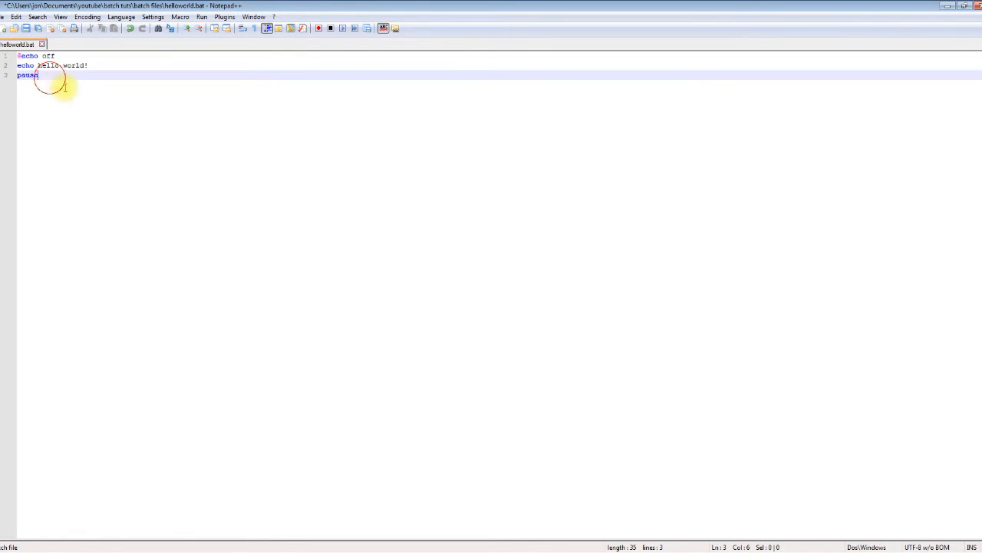
key("backspace")
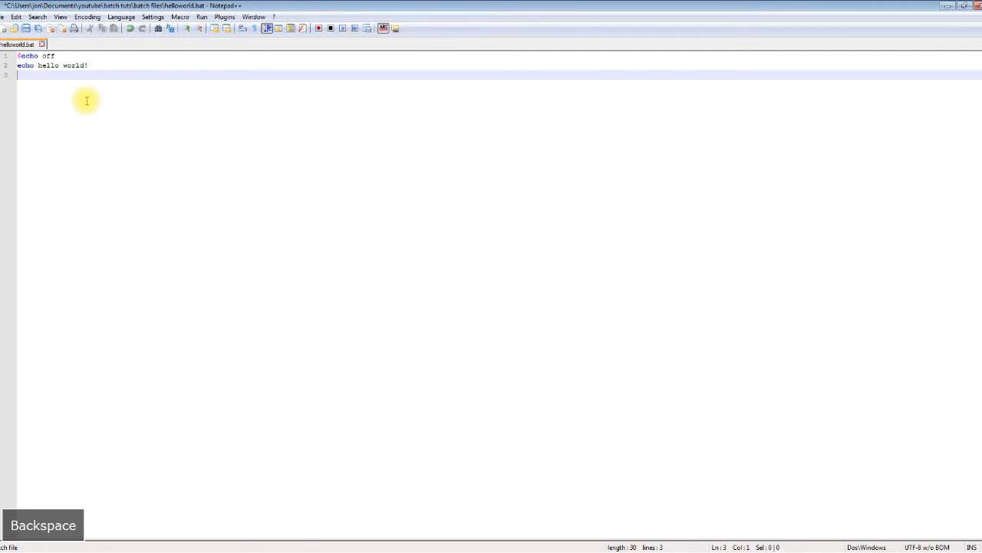
mouse_move(110, 120)
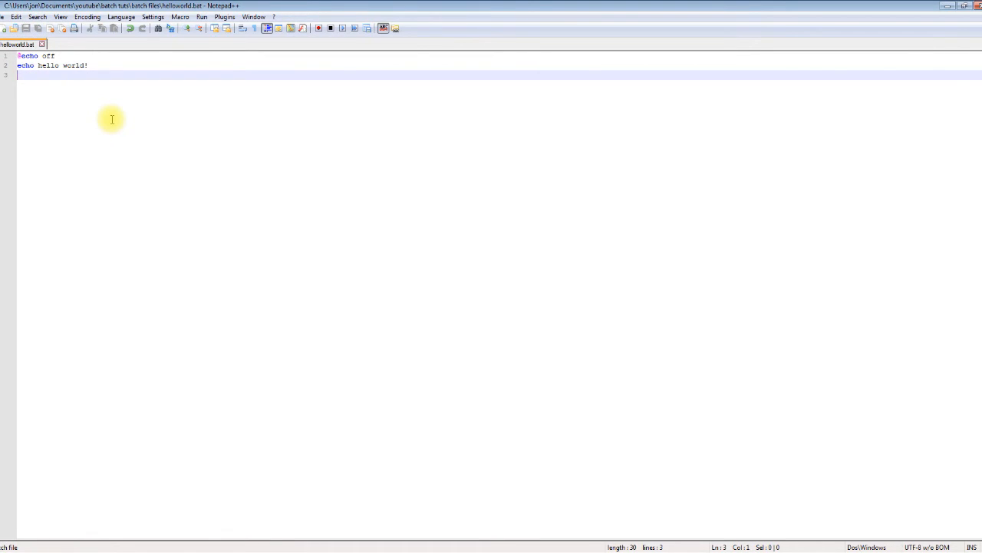
key("ctrl+shift+z")
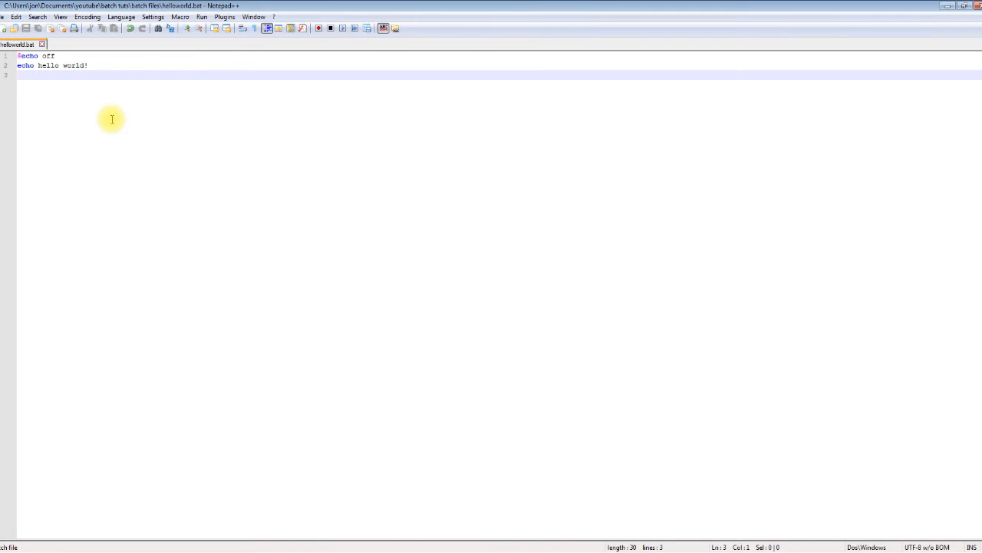
Restore the pause line and save helloworld.bat with its original three lines.
key("ctrl+z")
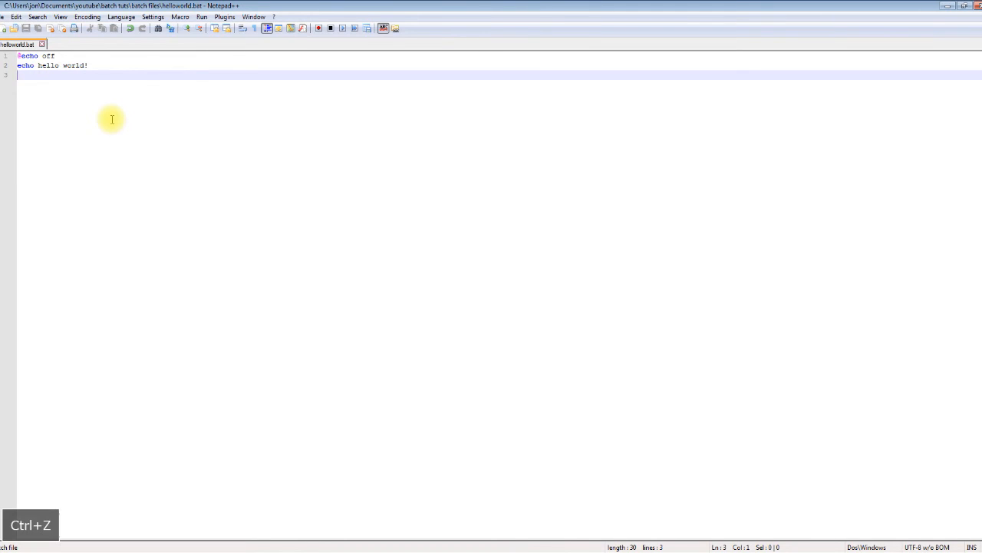
type("pause")
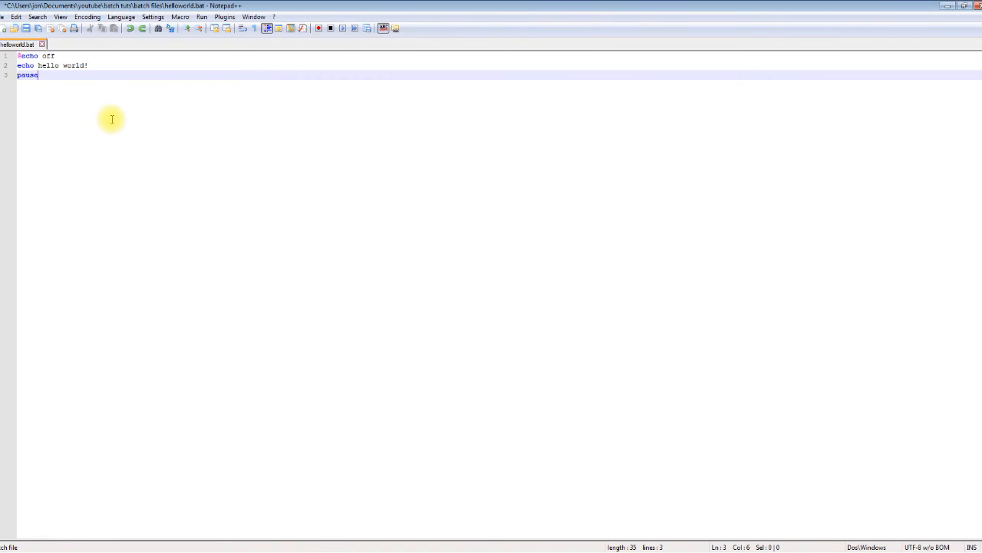
key("ctrl+s")
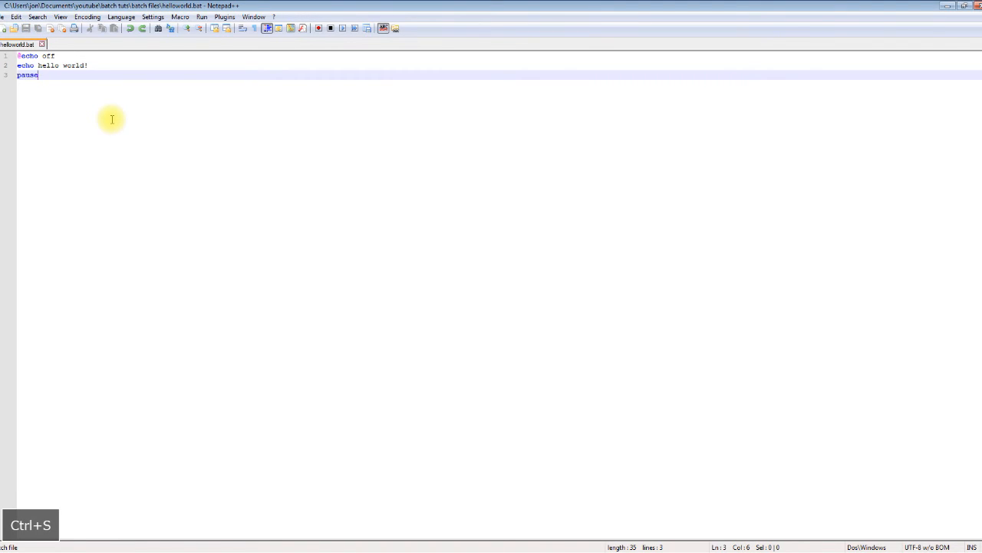
key("ctrl+s")
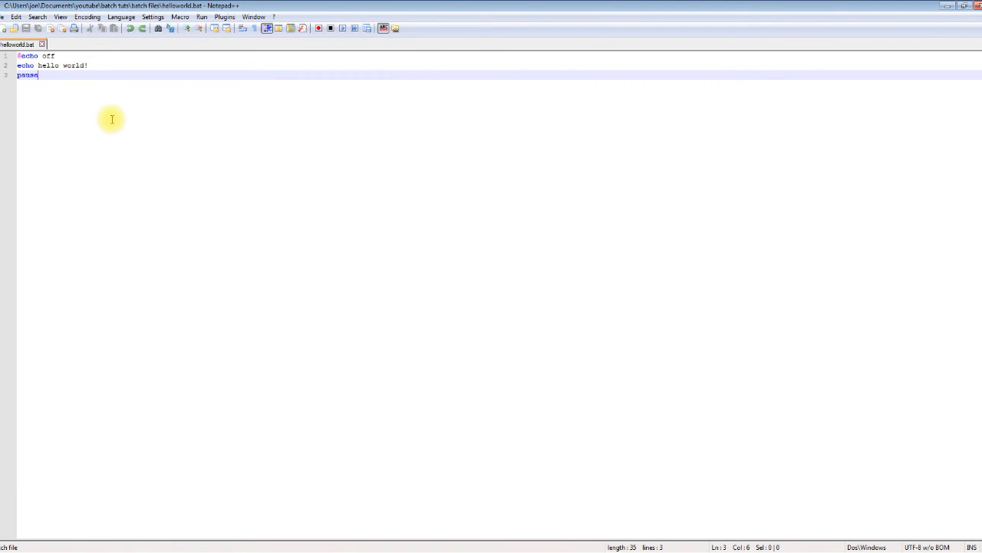